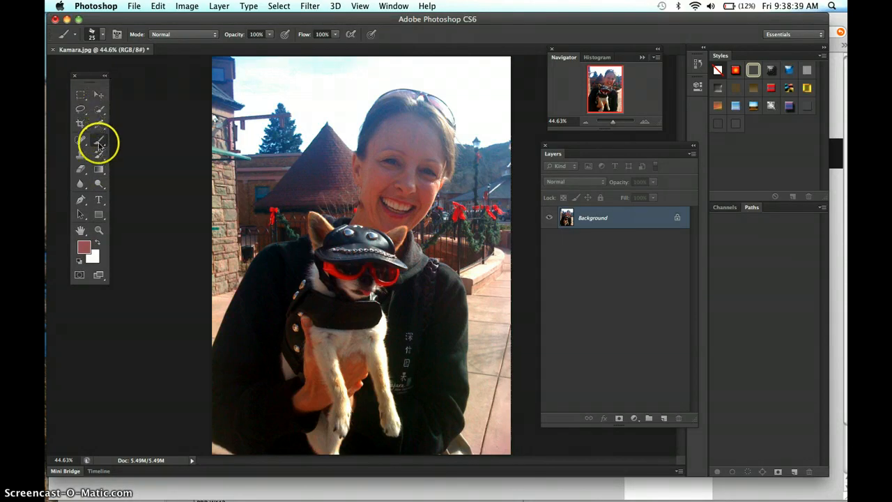
- Make the standard Brush Tool active from the painting tools group
left_click(80, 140)
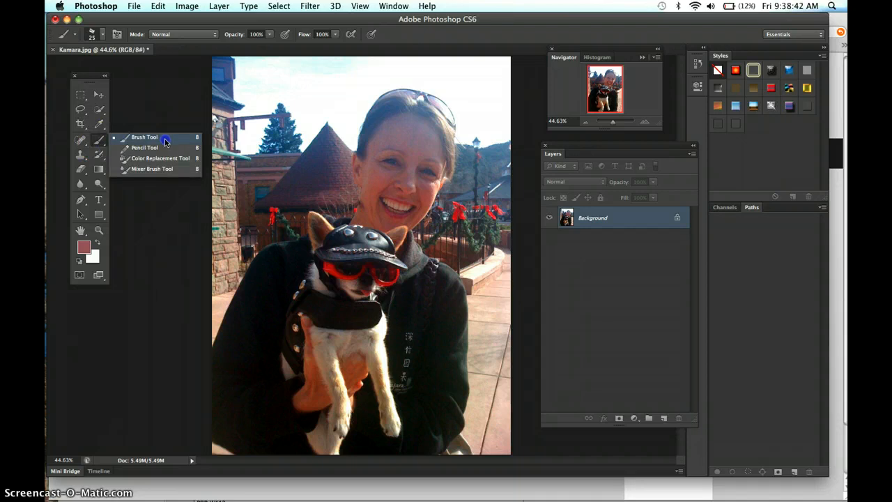
left_click(144, 136)
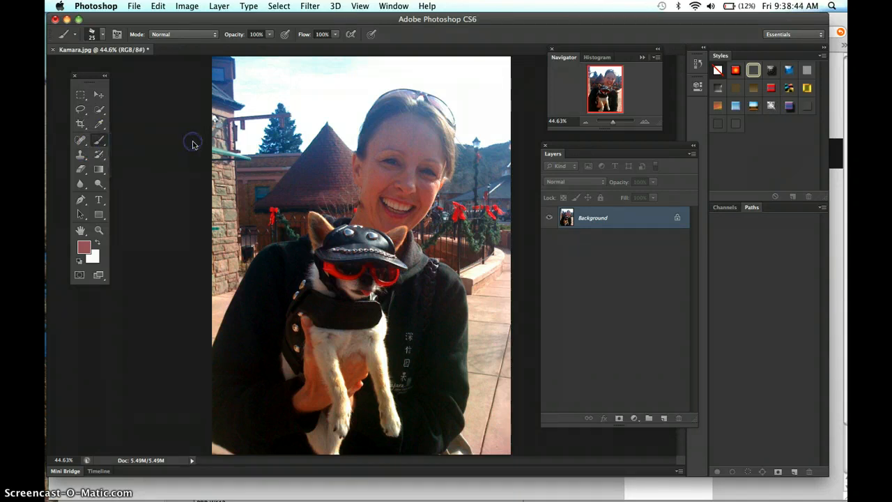
mouse_move(108, 143)
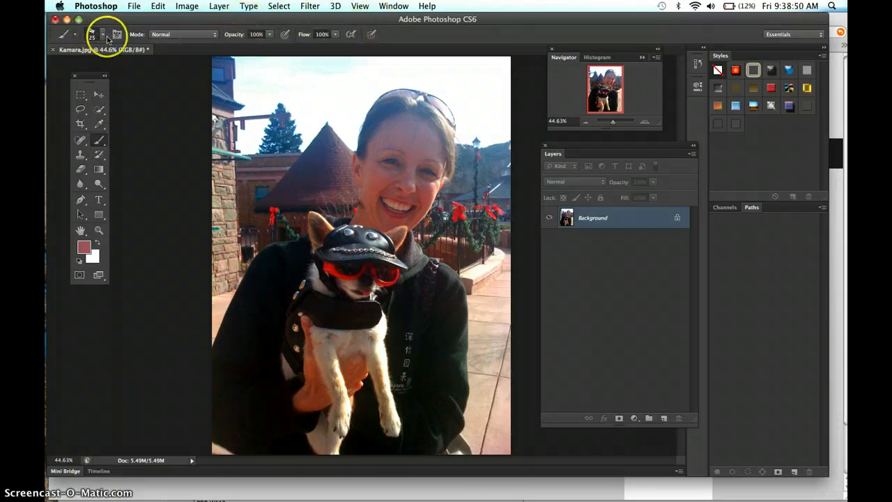
- Pick the 48-pixel Oil Heavy Flow Dry Edges brush preset
left_click(102, 34)
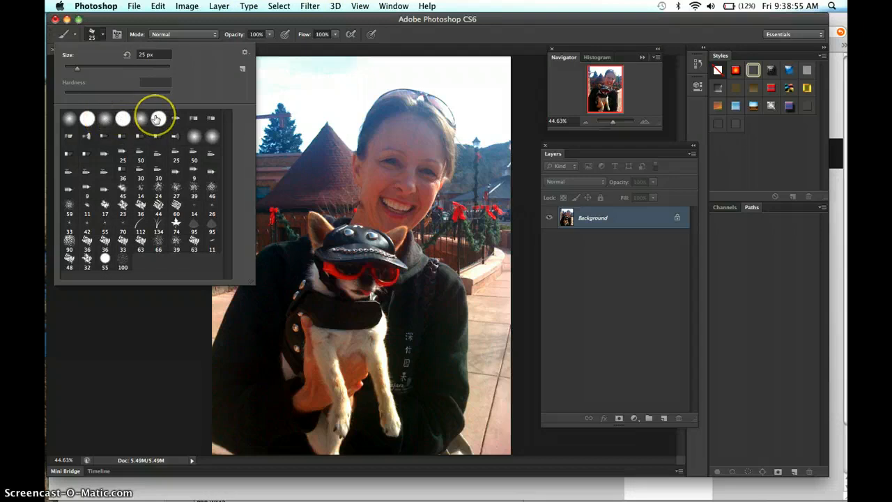
mouse_move(157, 118)
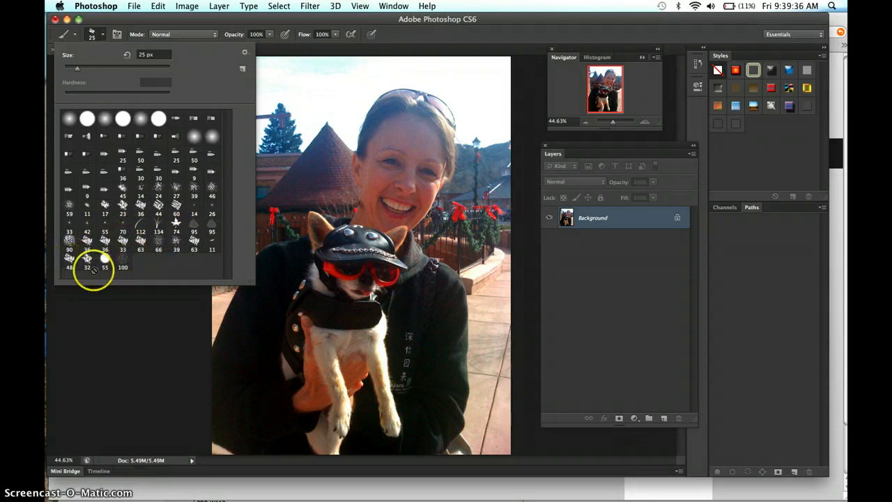
mouse_move(69, 237)
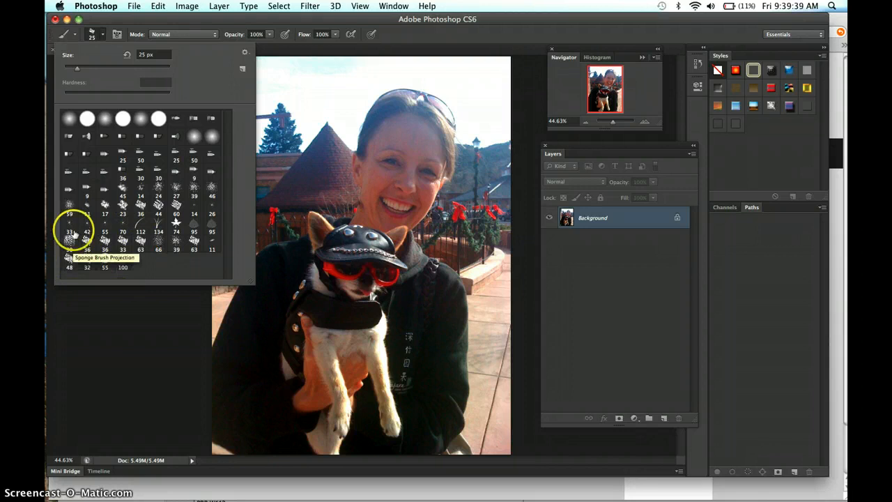
mouse_move(70, 266)
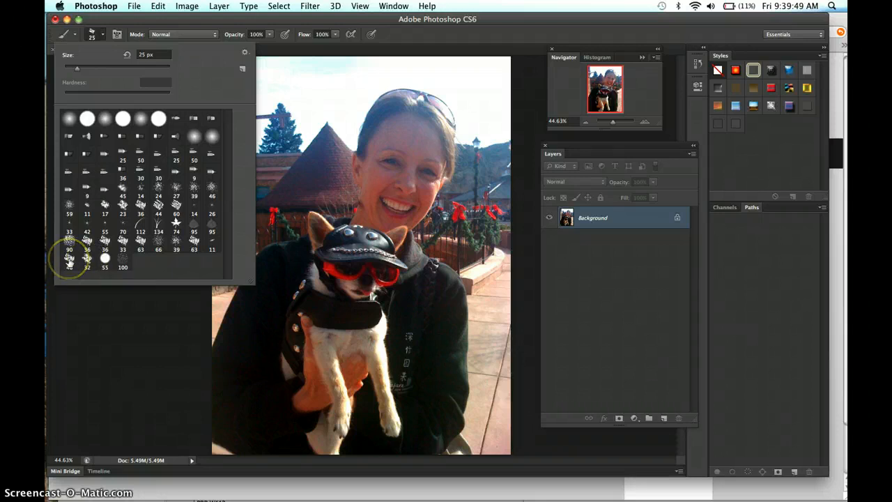
mouse_move(69, 258)
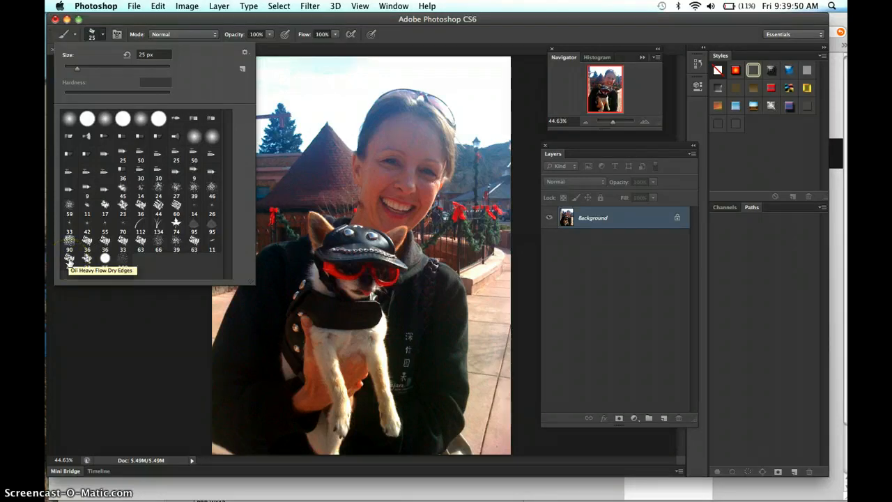
left_click(69, 259)
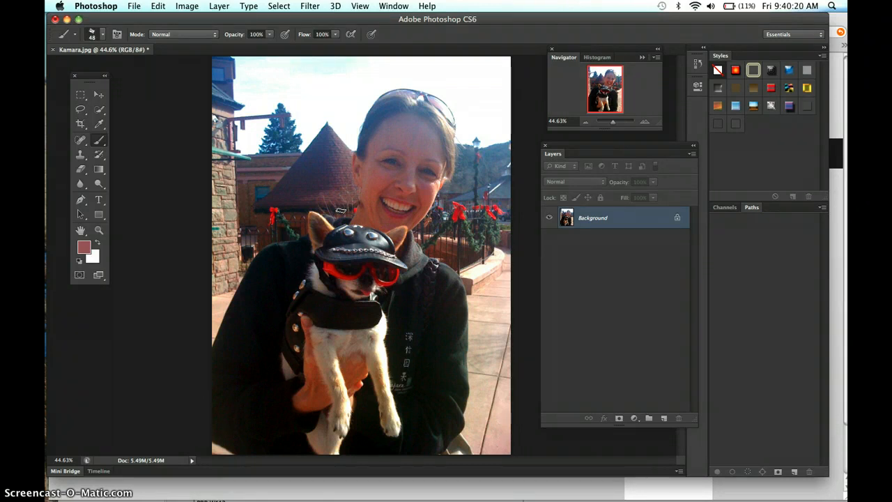
mouse_move(129, 143)
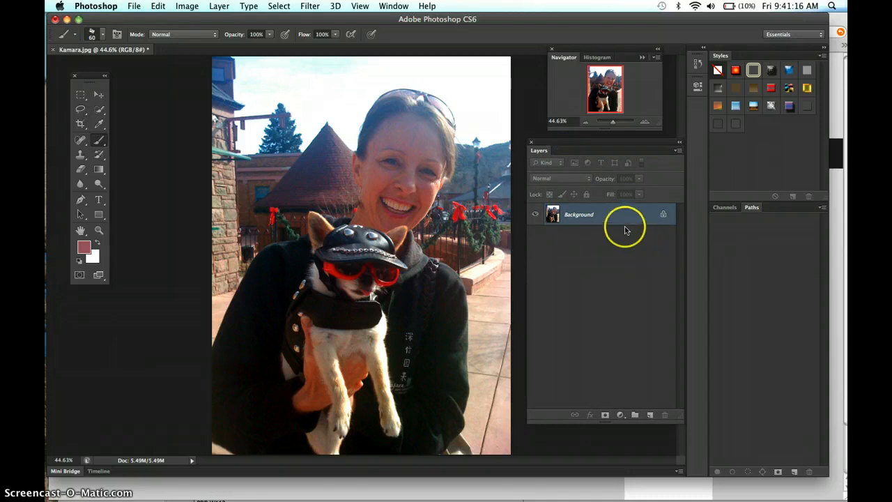
- Create a new empty layer and rename it Painting Layer Face
left_click(599, 214)
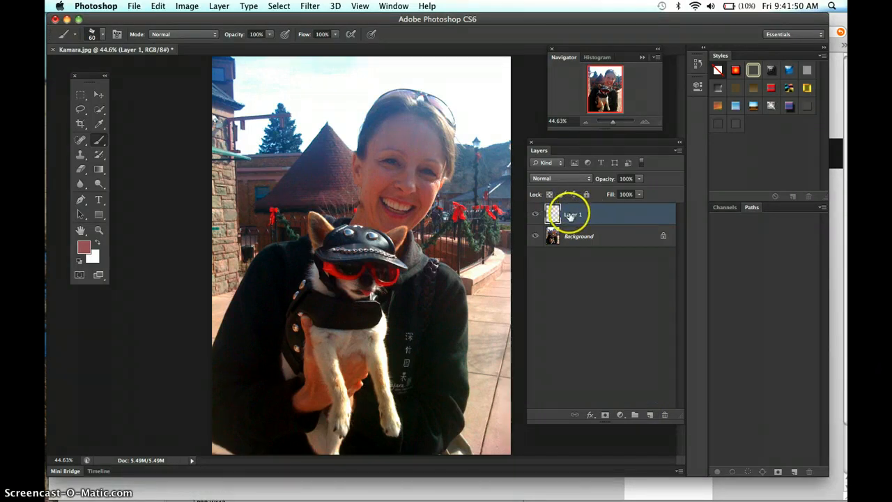
double_click(573, 214)
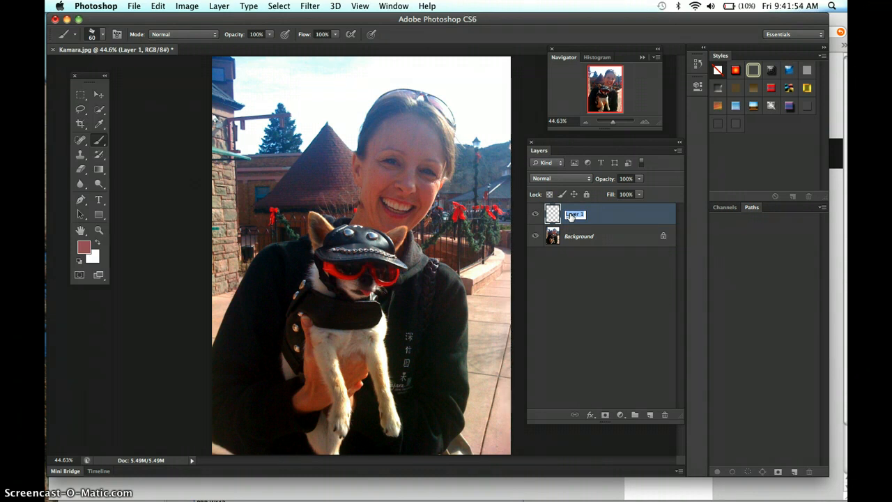
type("Printing U")
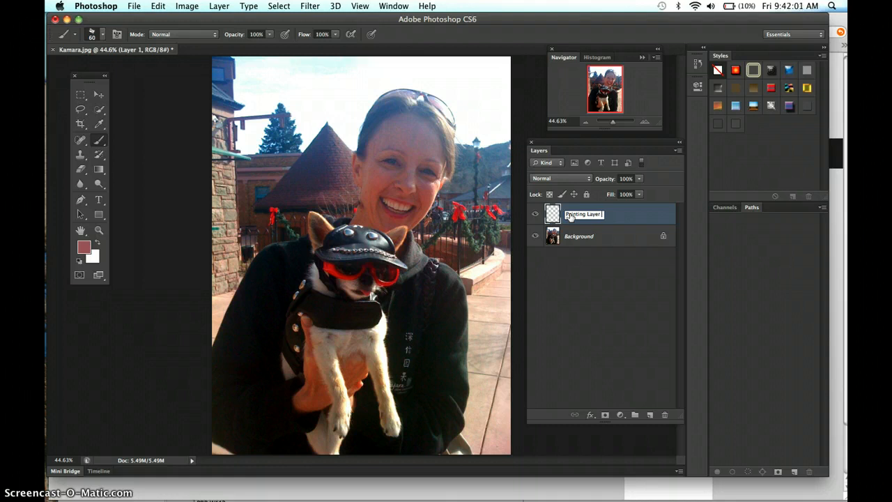
type("Face")
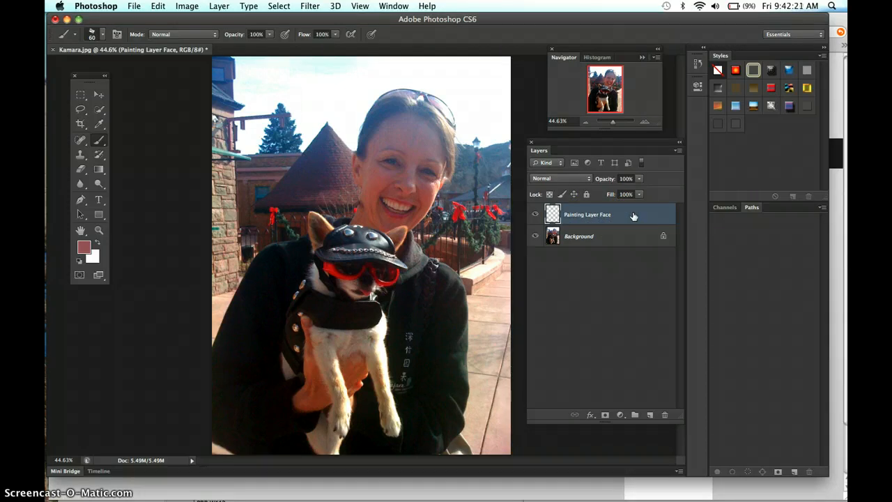
mouse_move(421, 41)
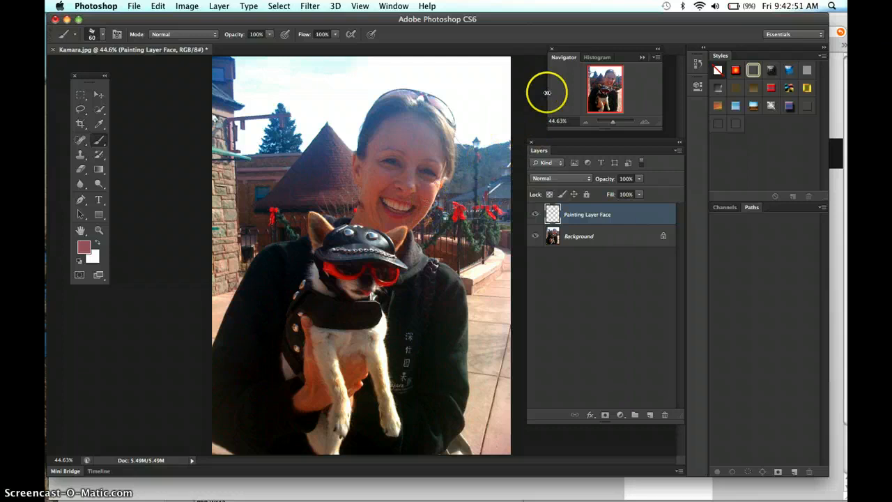
mouse_move(549, 90)
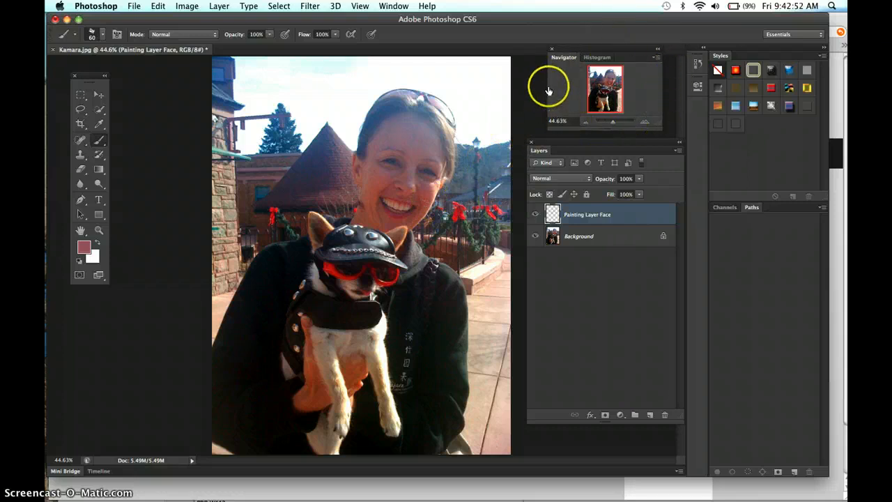
- Zoom to 200% in the Navigator and centre the view on the woman's face
left_click(394, 5)
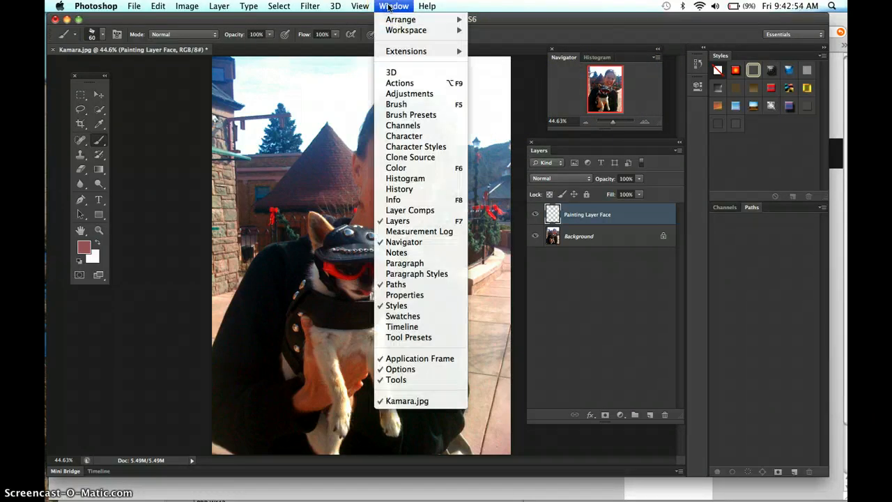
mouse_move(419, 231)
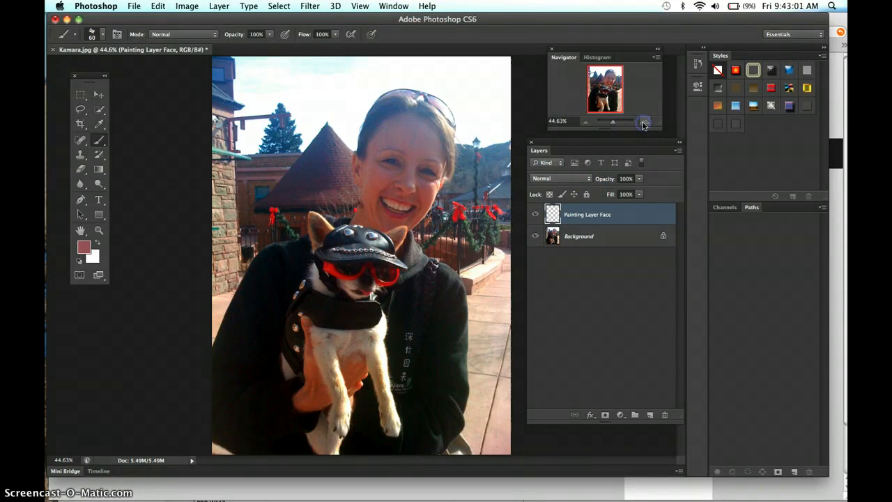
left_click(643, 121)
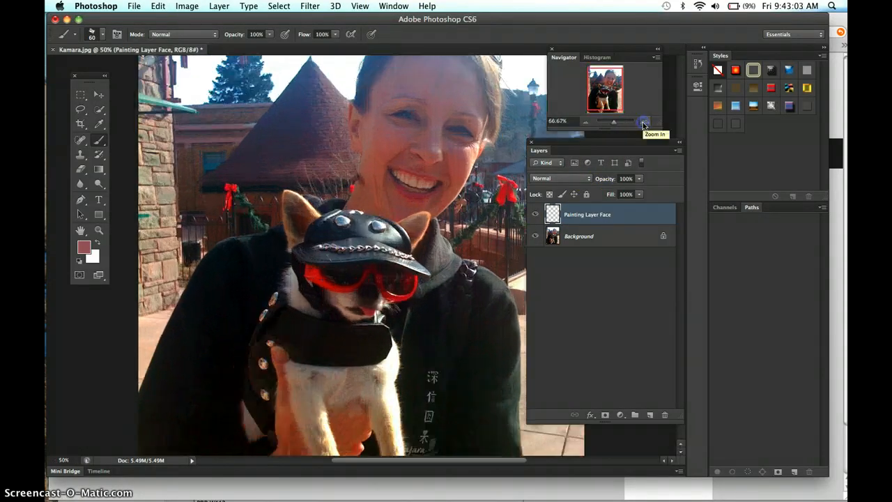
left_click(644, 120)
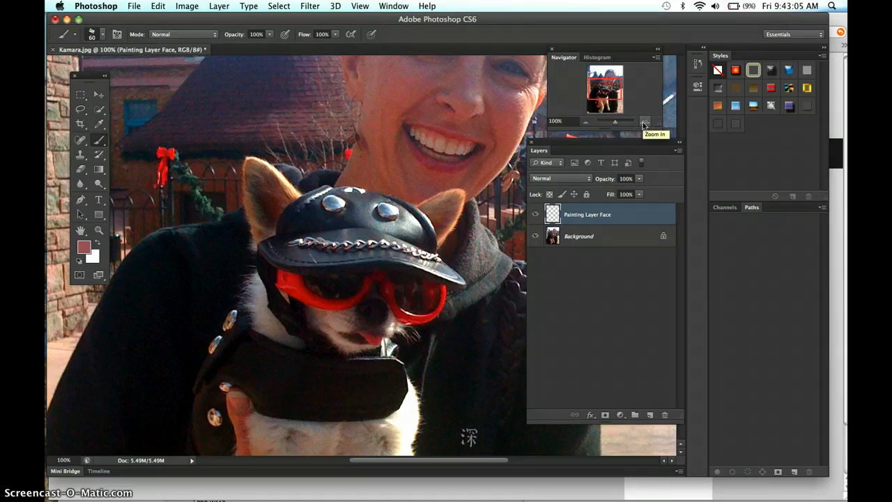
left_click(645, 120)
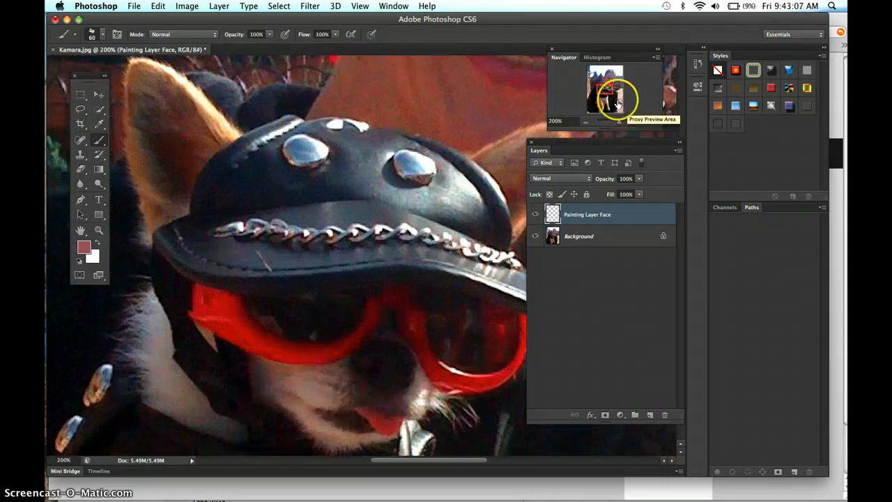
left_click_drag(614, 97, 606, 87)
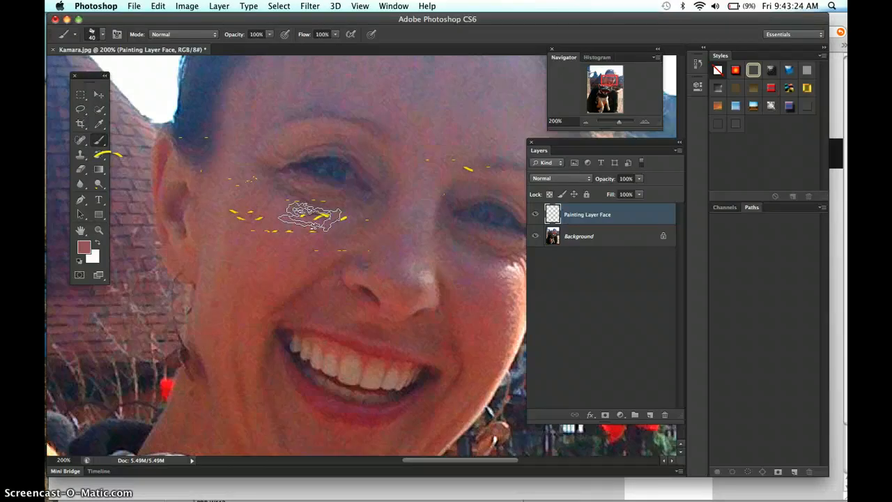
- Adjust brush flow and dab skin-tone paint under the left eye
left_click(314, 219)
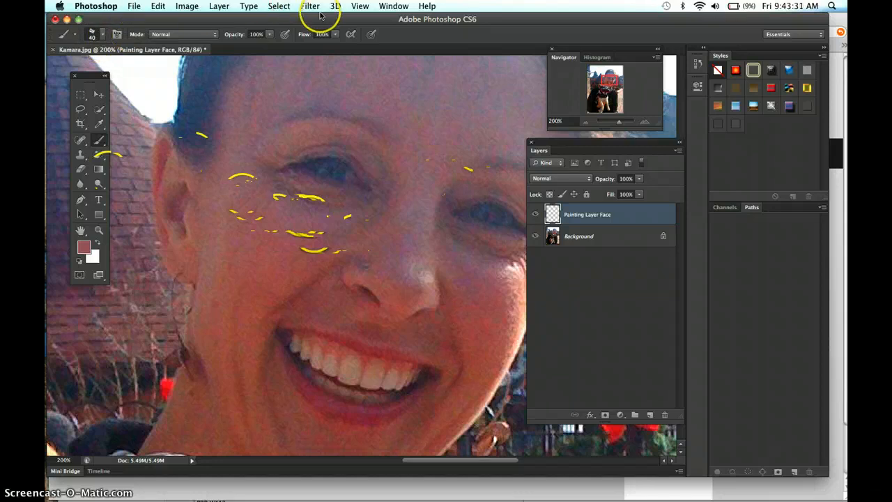
mouse_move(245, 43)
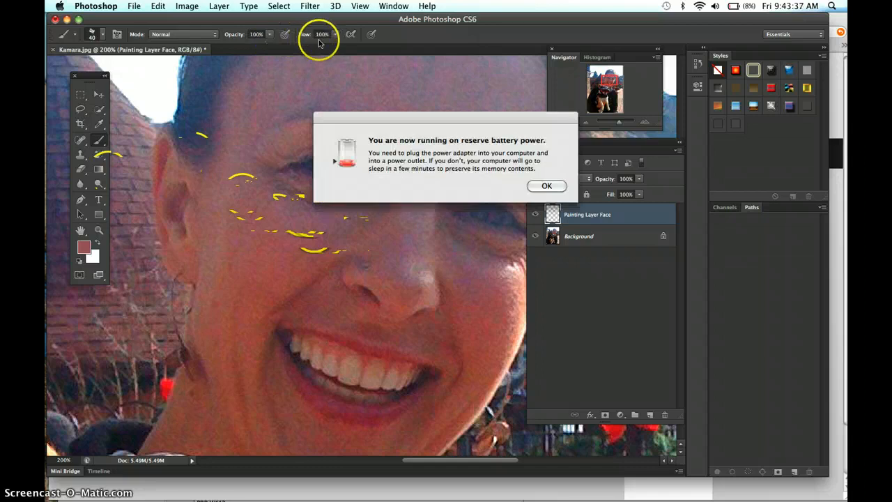
left_click(547, 186)
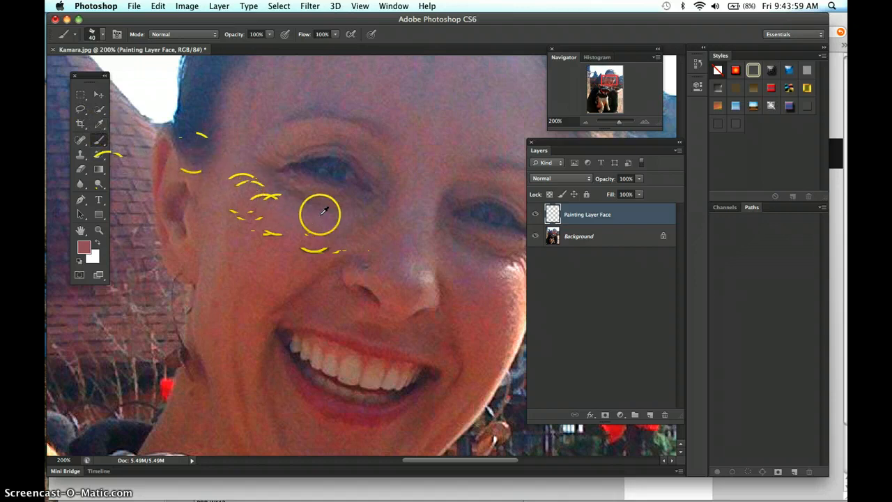
left_click(322, 218)
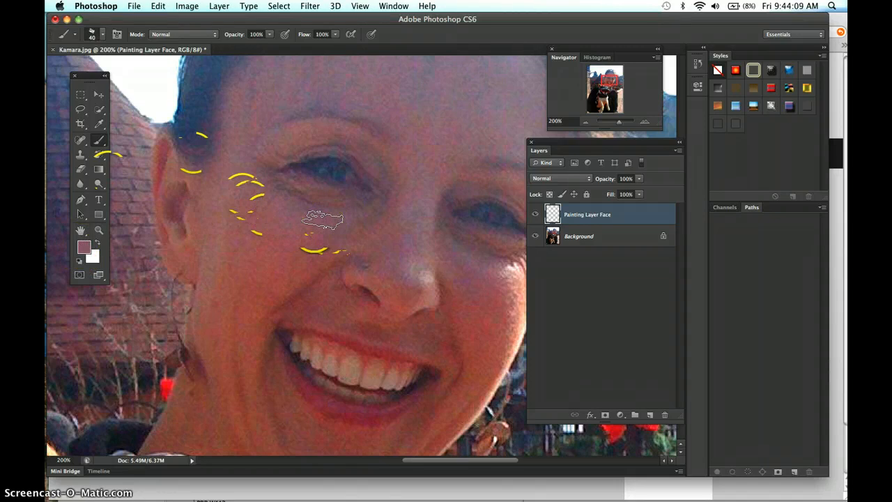
left_click(317, 219)
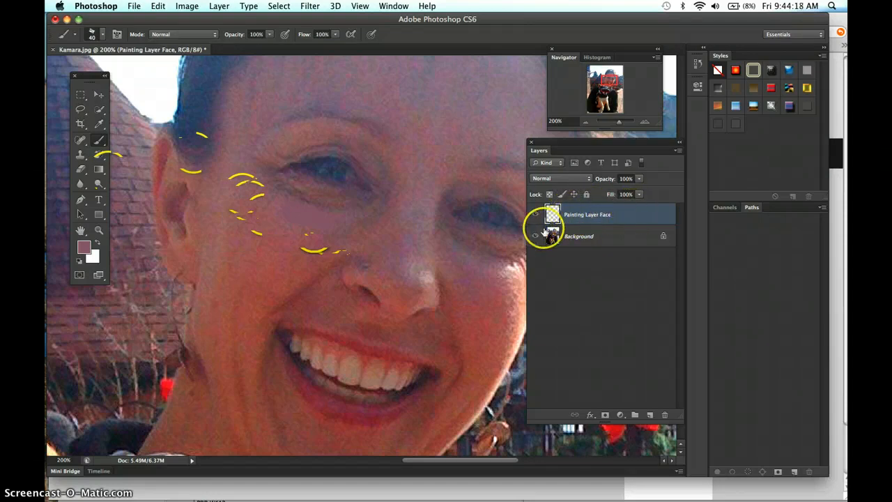
left_click(535, 235)
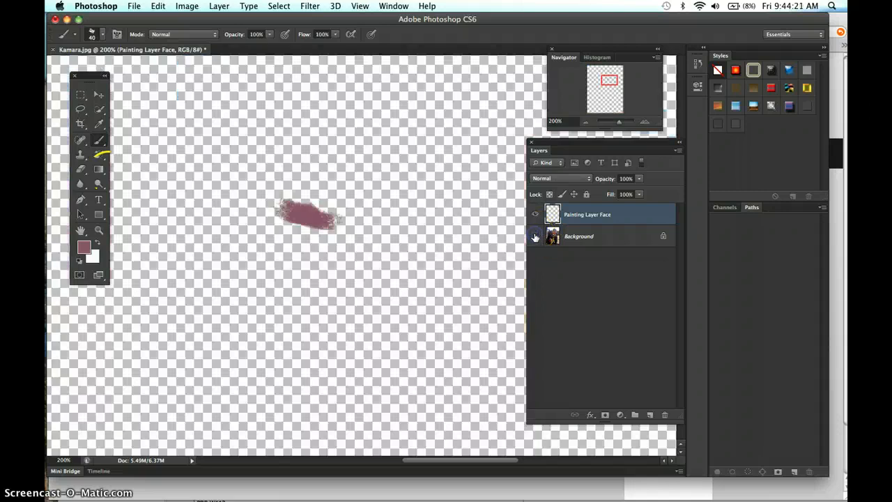
mouse_move(535, 236)
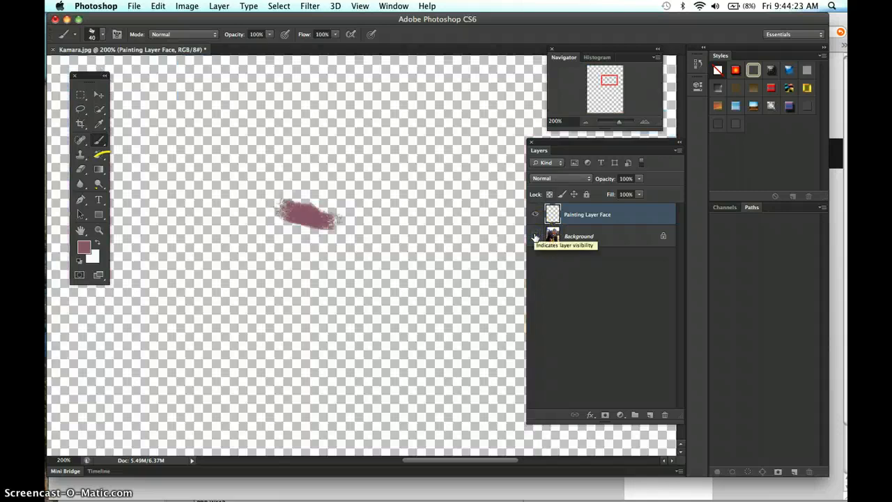
left_click(534, 237)
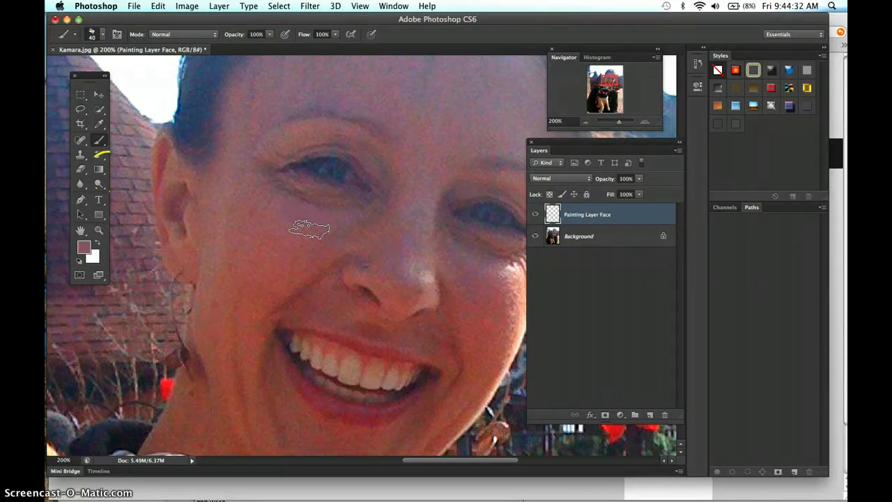
mouse_move(231, 260)
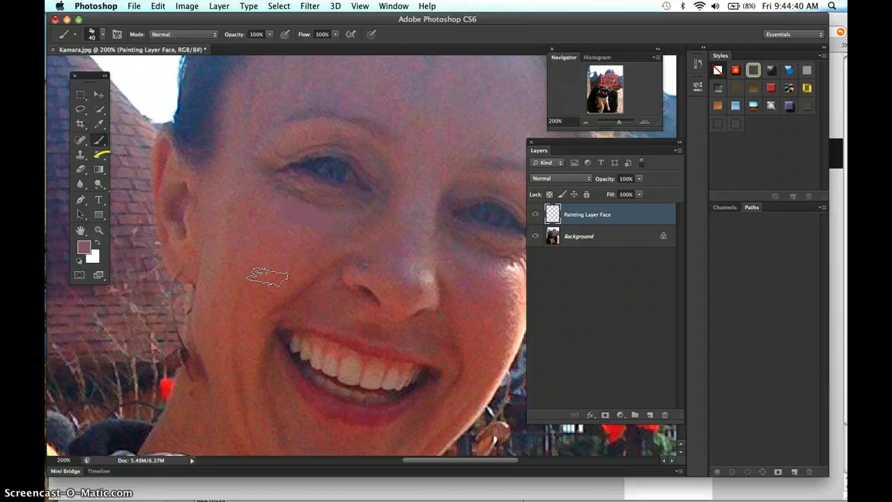
mouse_move(361, 215)
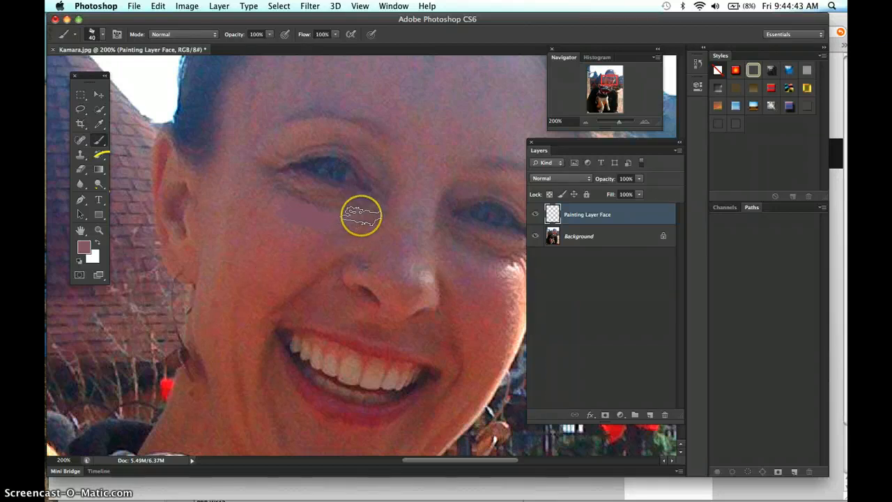
- Paint more skin-tone strokes across the cheek, undoing one stray stroke
left_click(360, 215)
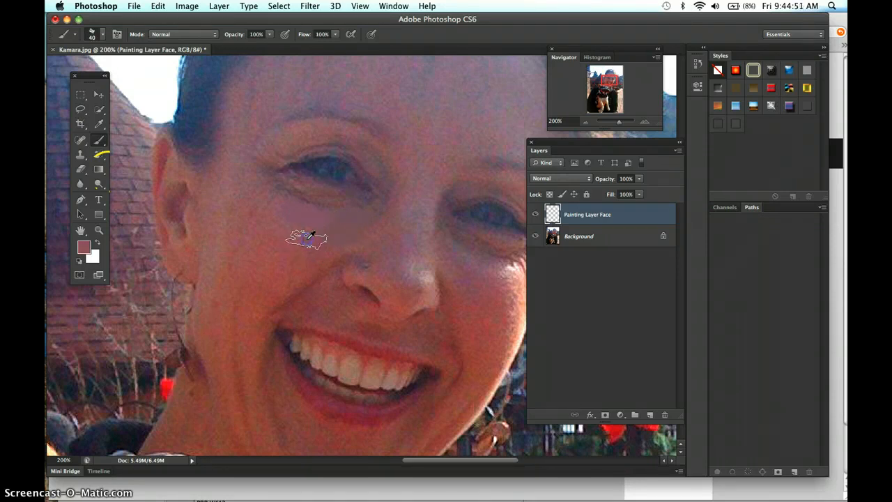
left_click_drag(307, 240, 282, 227)
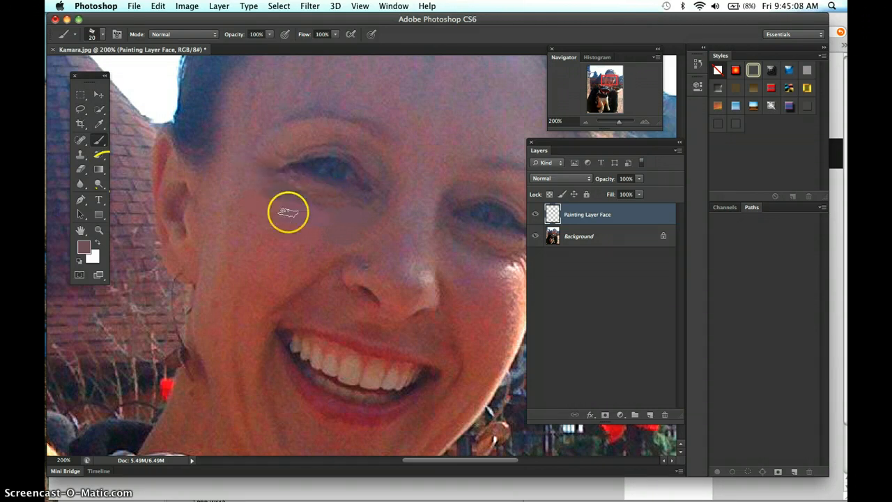
left_click(158, 6)
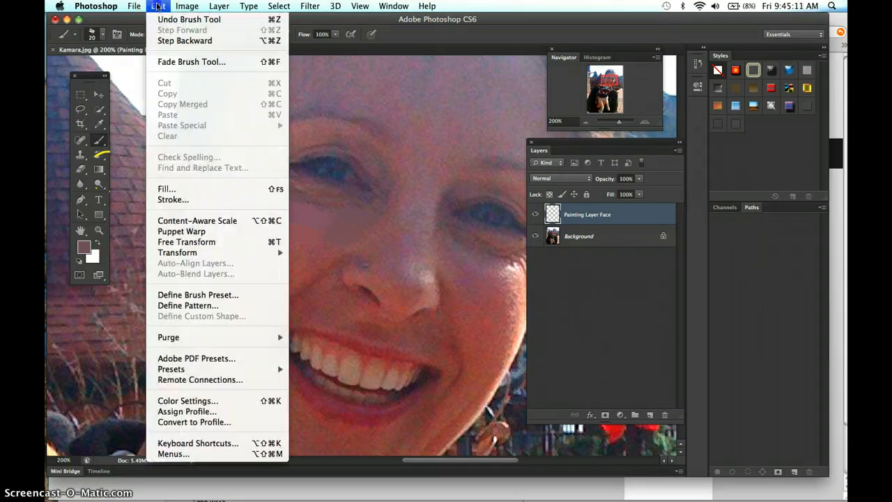
left_click(282, 168)
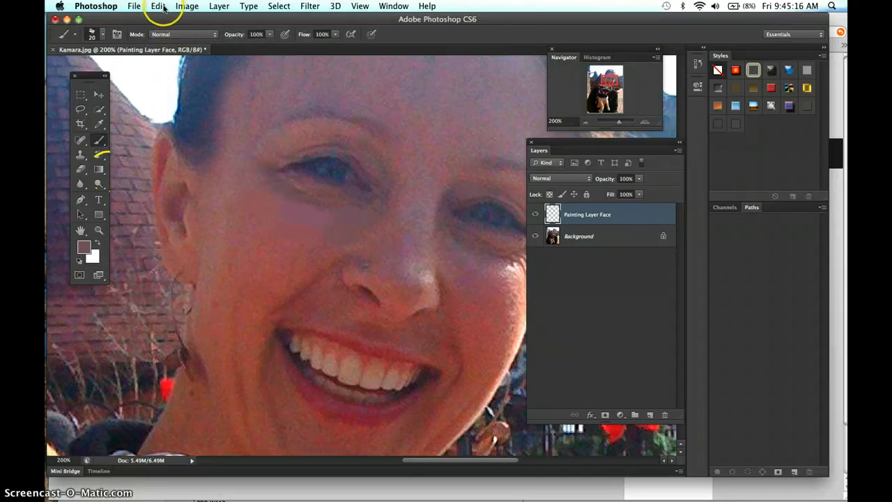
left_click(158, 6)
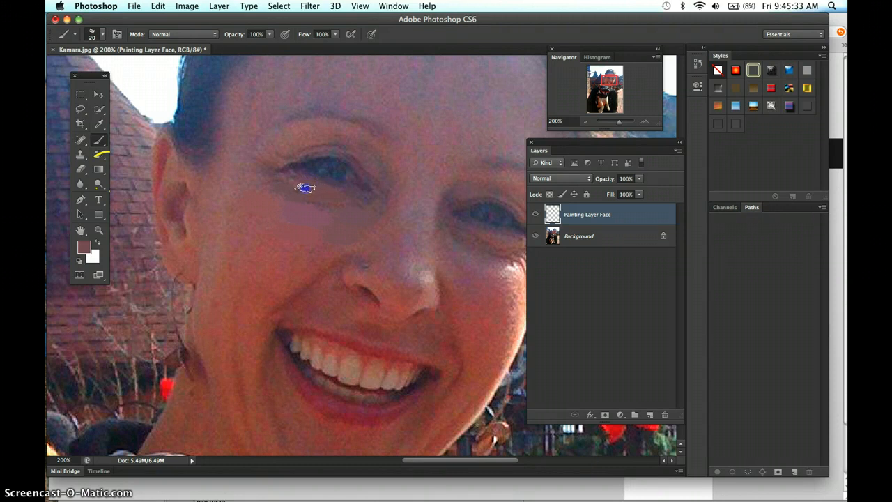
mouse_move(301, 183)
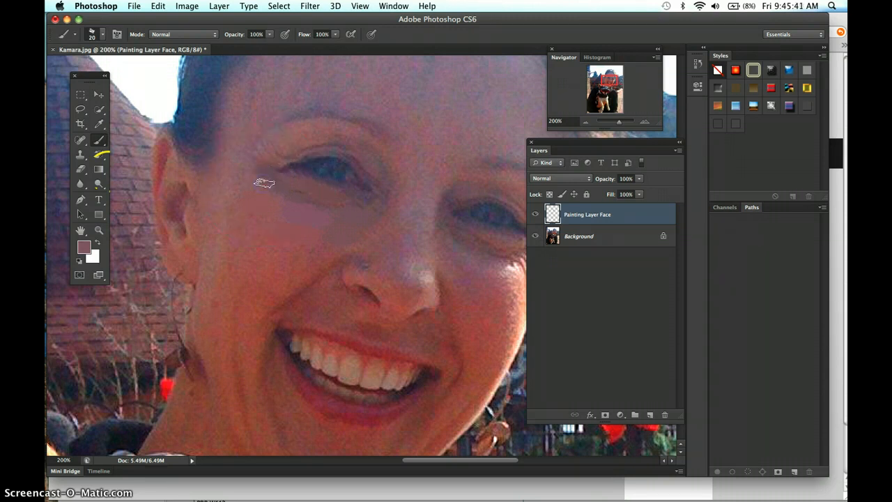
mouse_move(253, 188)
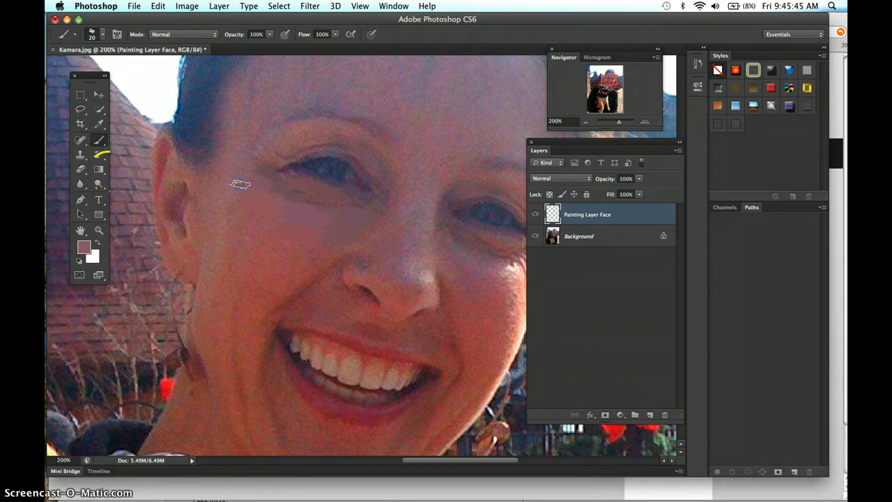
mouse_move(240, 160)
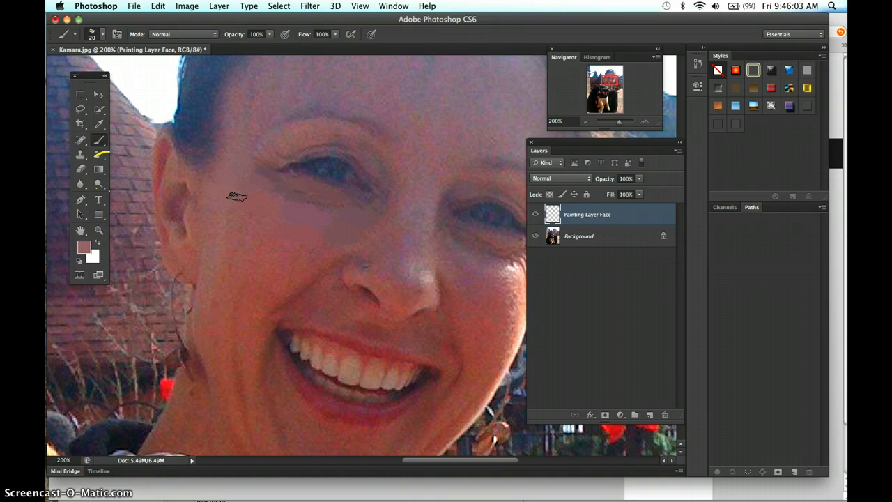
mouse_move(233, 191)
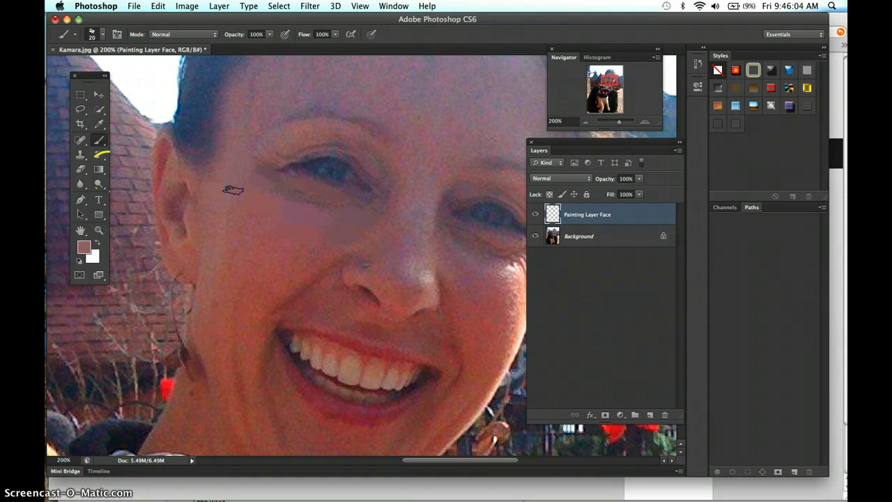
mouse_move(285, 232)
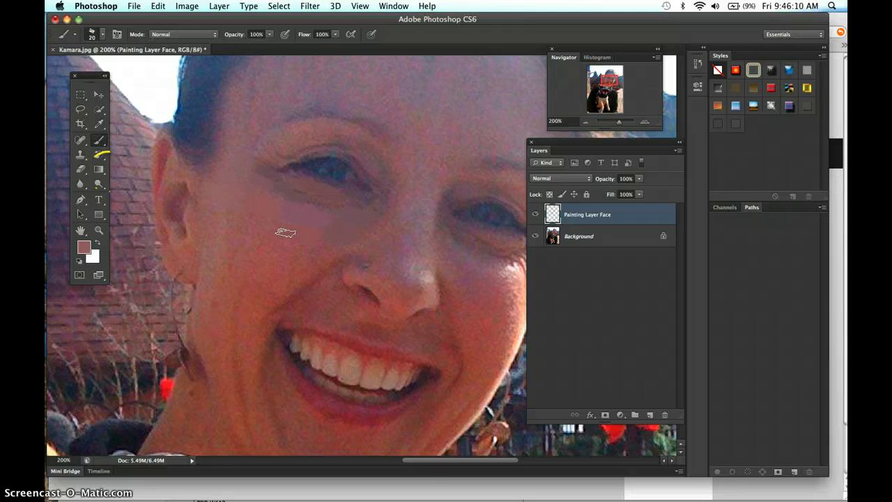
mouse_move(321, 148)
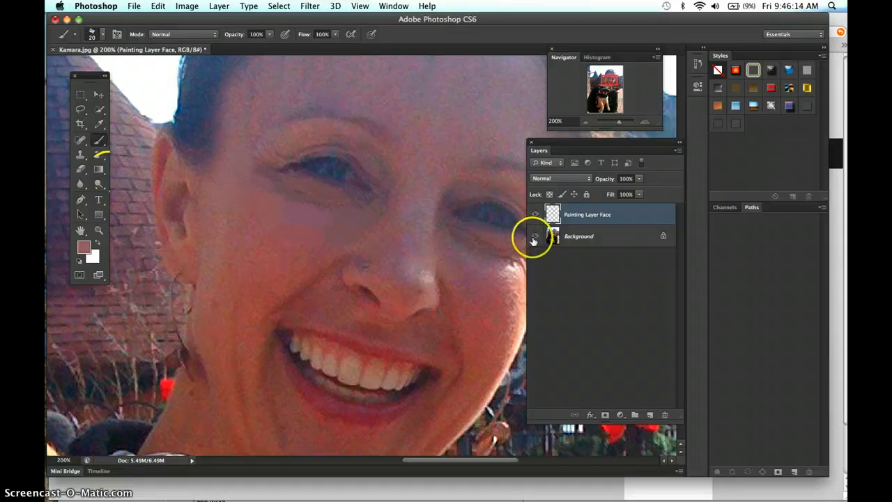
left_click(535, 236)
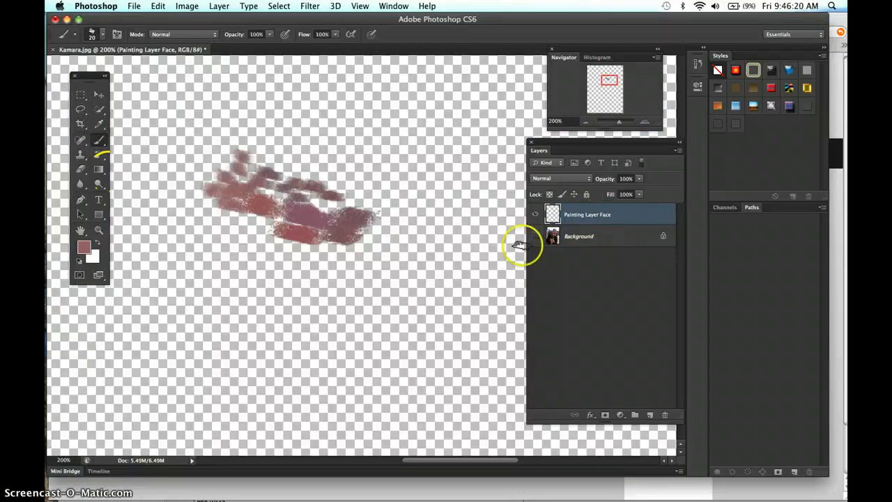
left_click(606, 215)
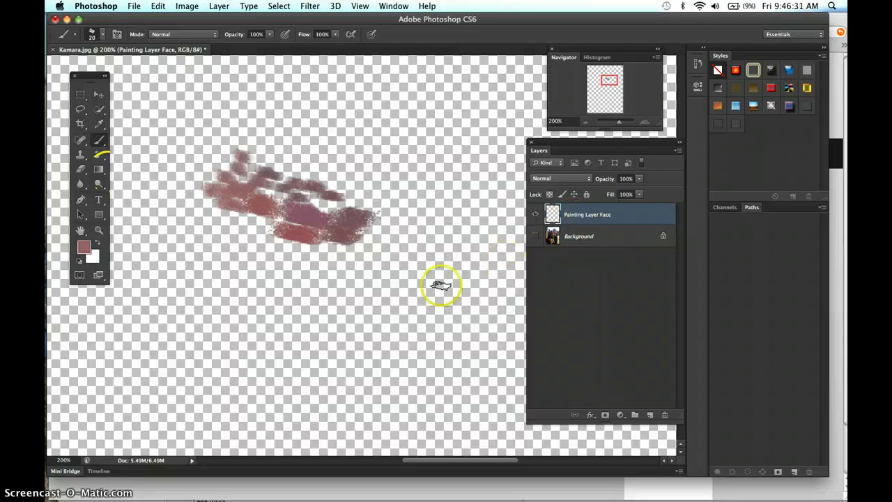
mouse_move(323, 295)
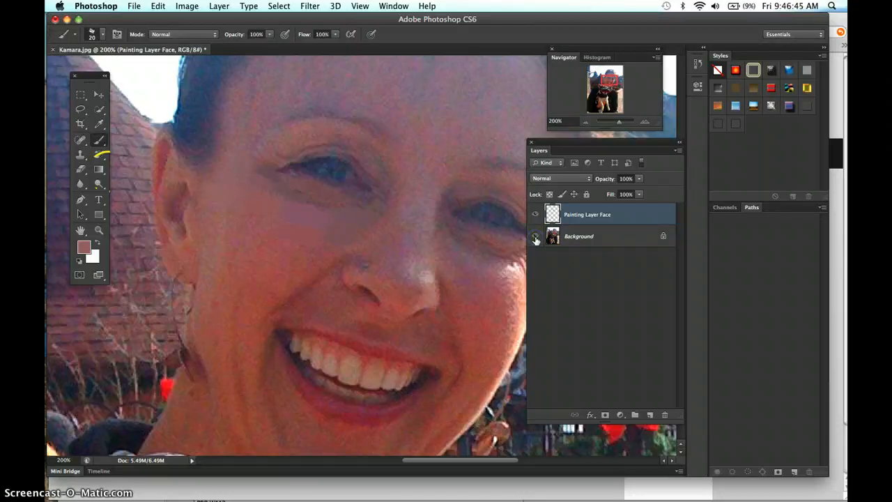
- Add another skin-tone dab to the cheek on Painting Layer Face
left_click(536, 235)
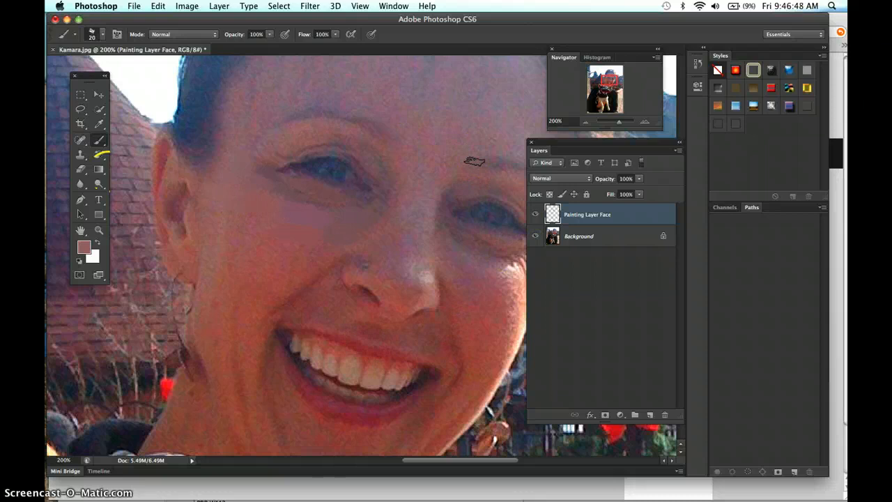
mouse_move(251, 229)
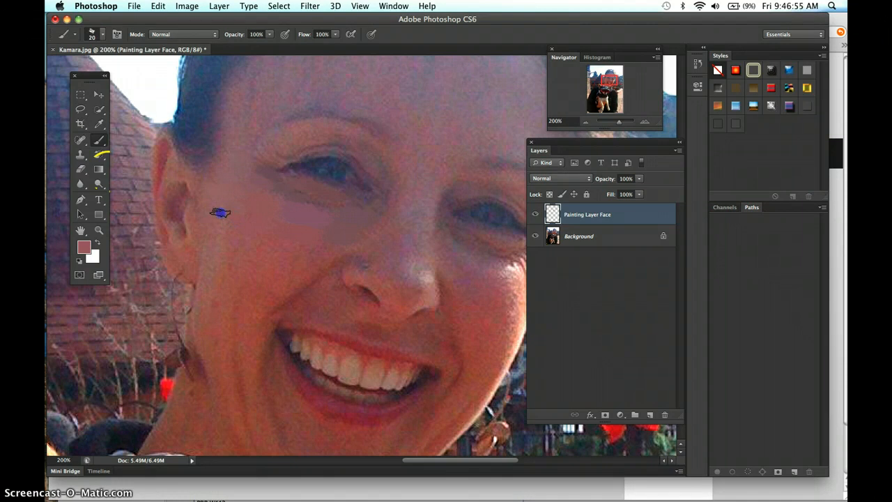
mouse_move(272, 246)
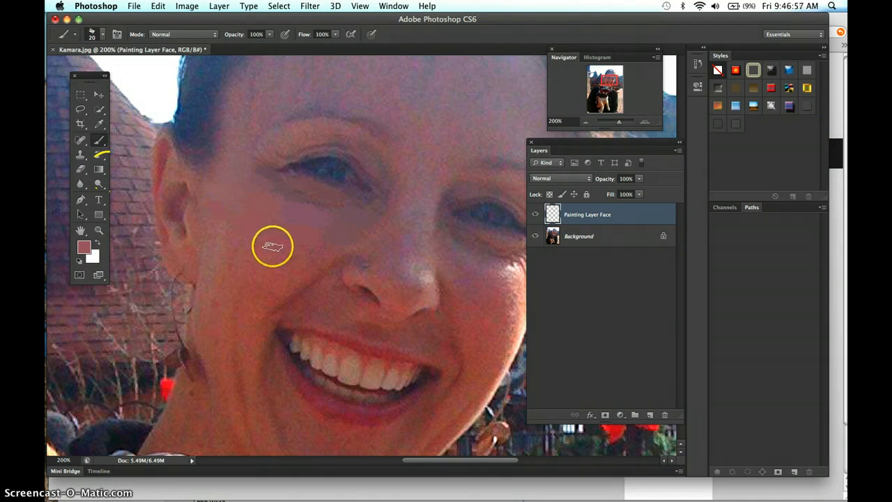
mouse_move(224, 217)
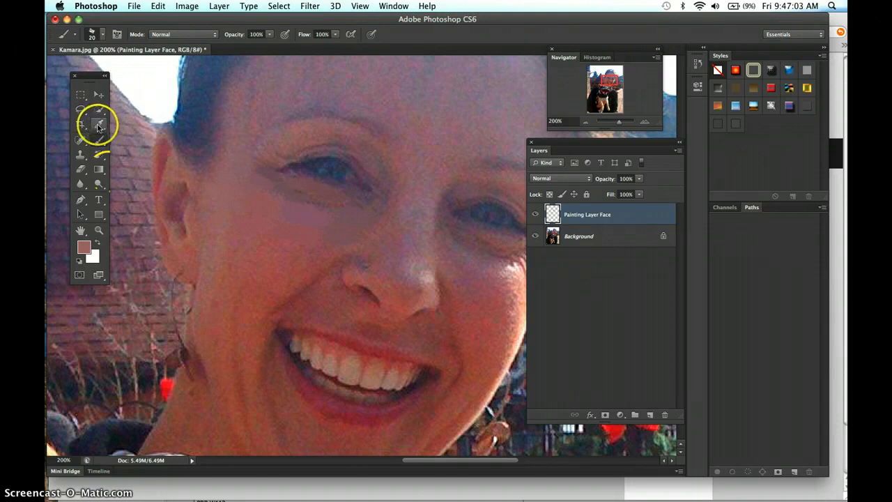
- Use the Eyedropper with an 11 by 11 Average sample size for skin colours
left_click(100, 125)
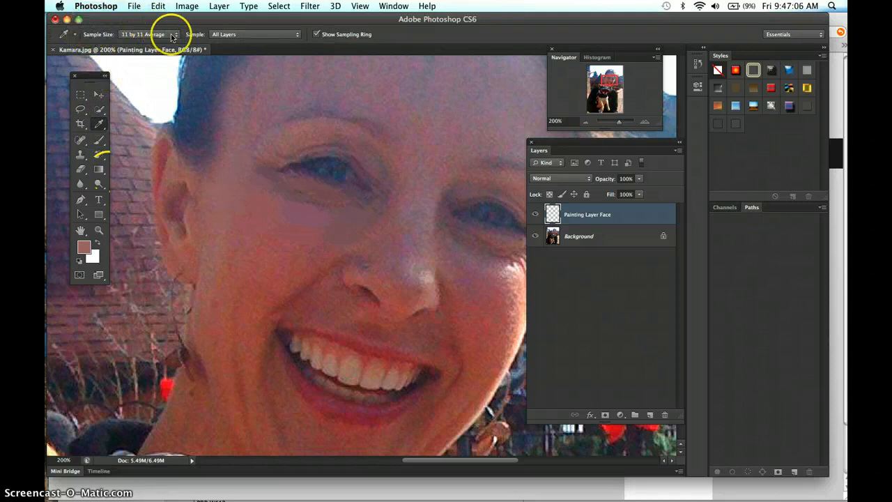
left_click(142, 34)
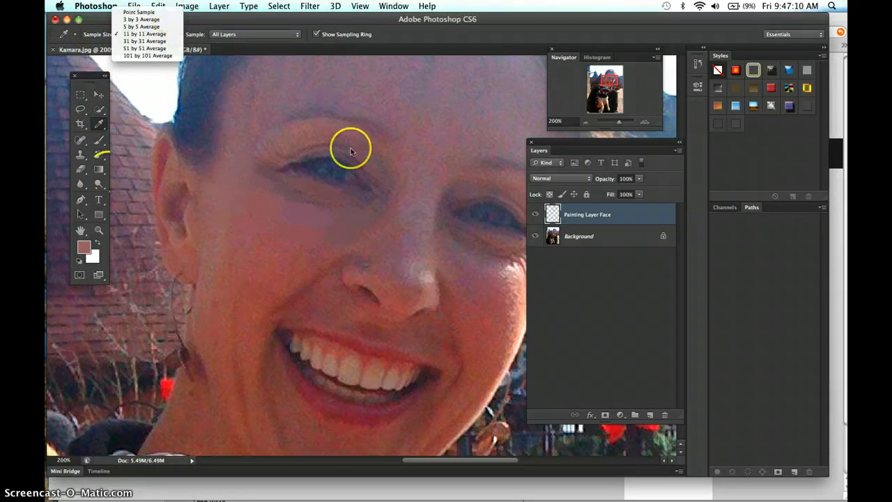
mouse_move(426, 124)
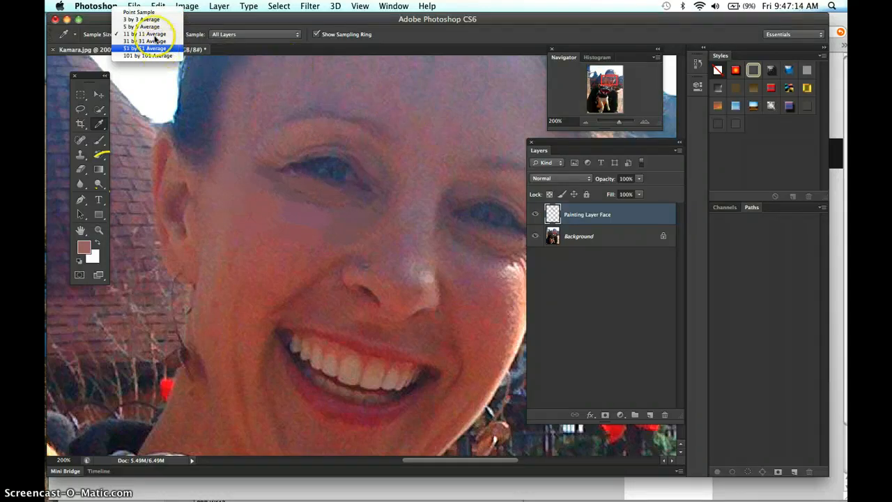
left_click(144, 33)
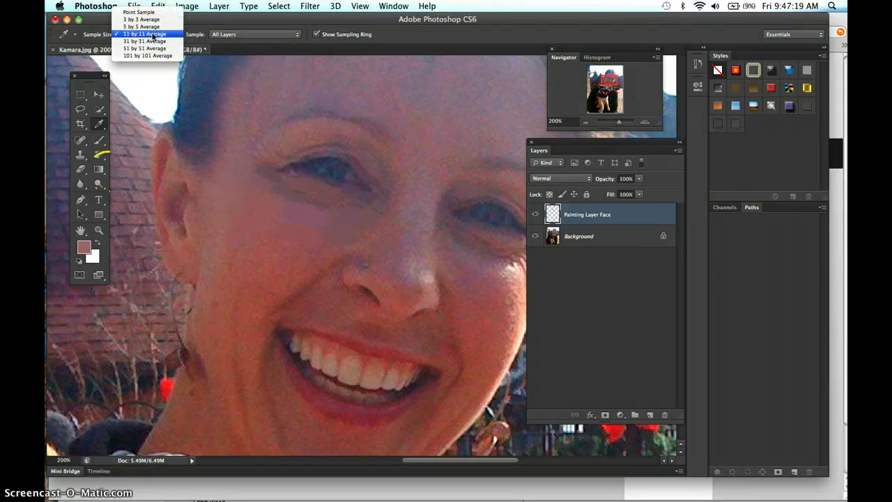
left_click(145, 34)
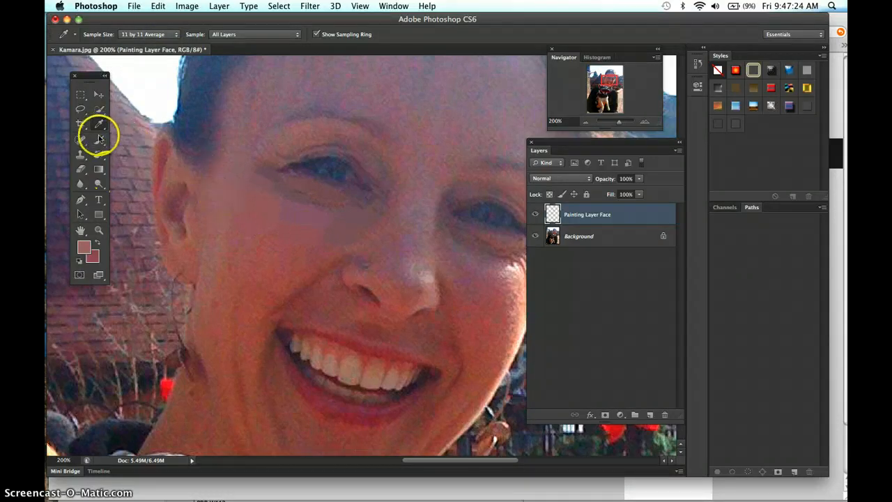
- Sample cheek skin tone and brush semi-transparent paint over the cheek and under the eye
left_click(100, 153)
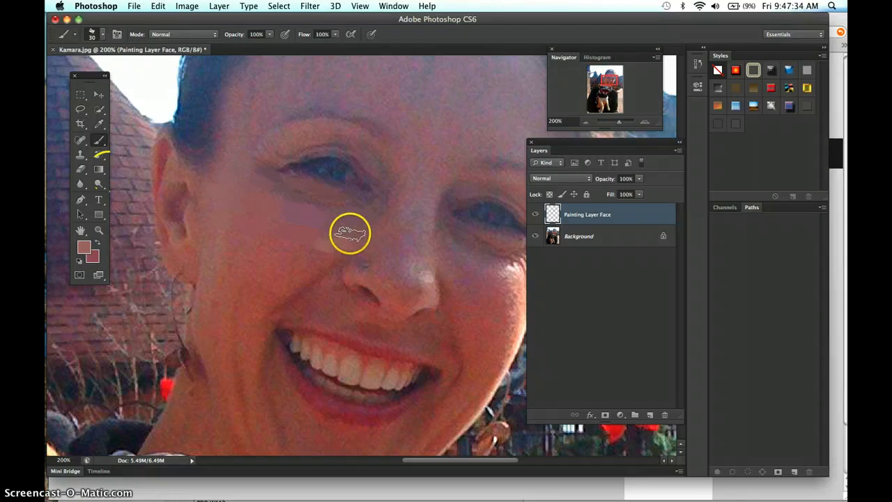
mouse_move(255, 14)
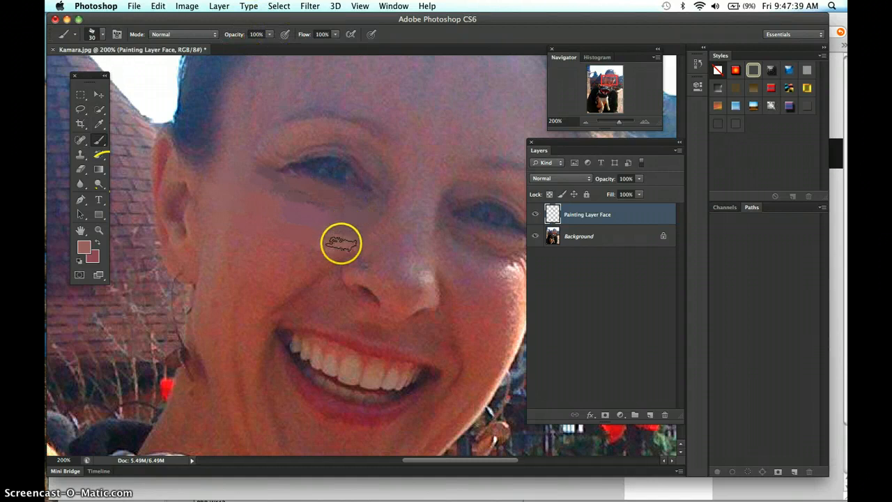
mouse_move(332, 248)
type("54")
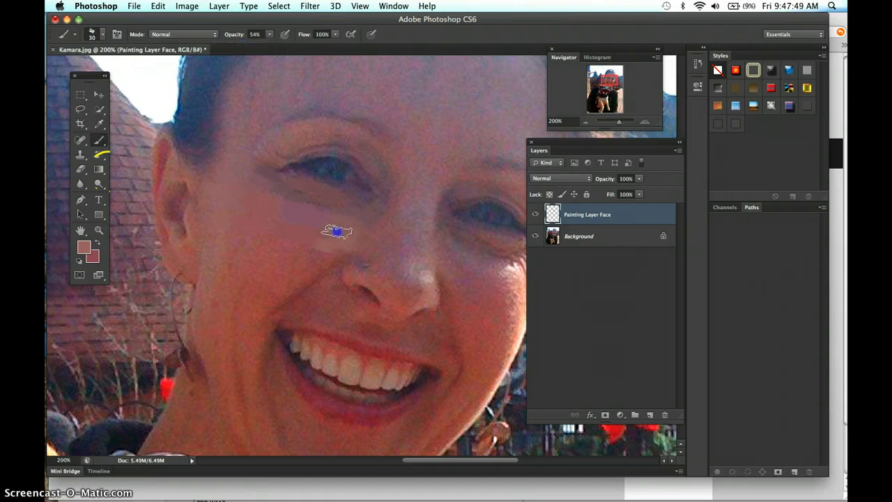
mouse_move(300, 249)
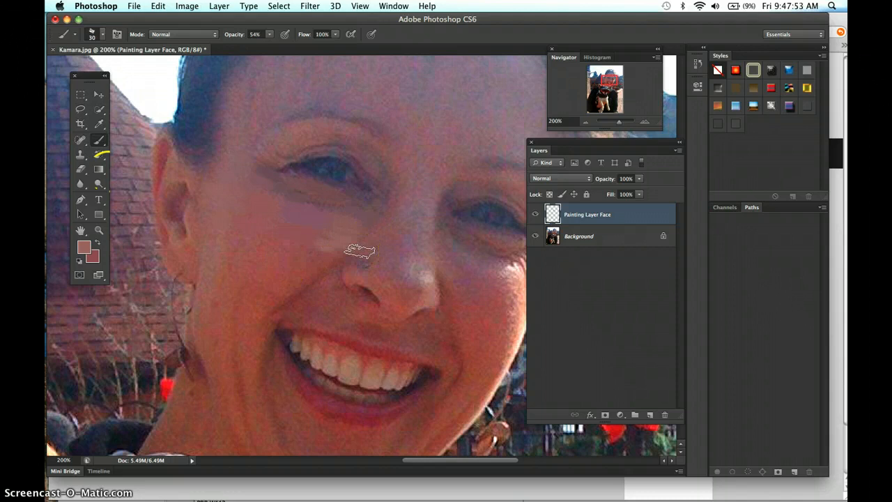
mouse_move(316, 268)
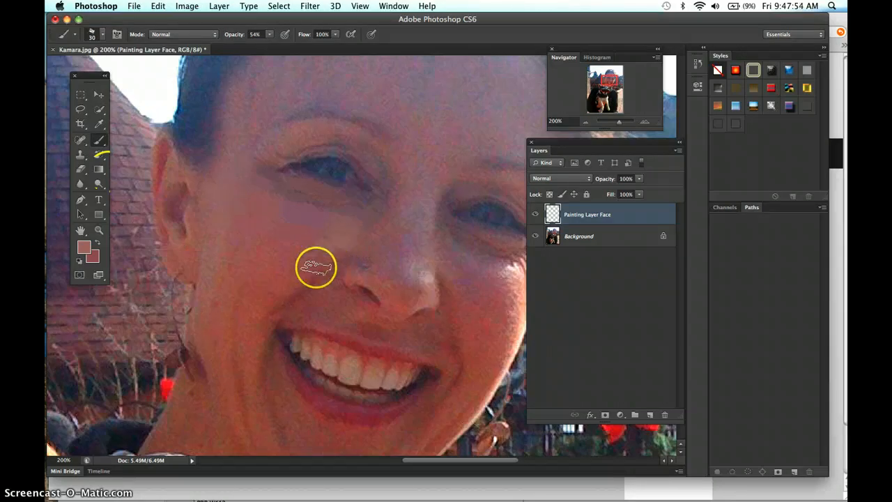
mouse_move(330, 232)
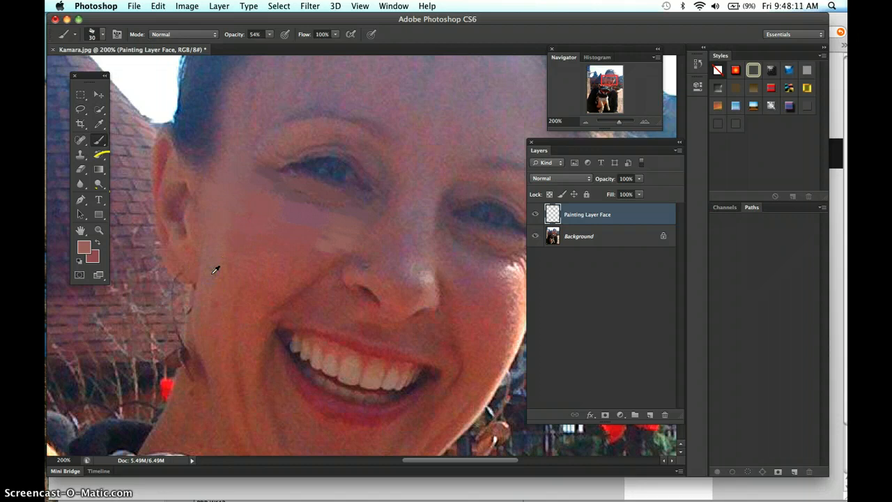
left_click(214, 249)
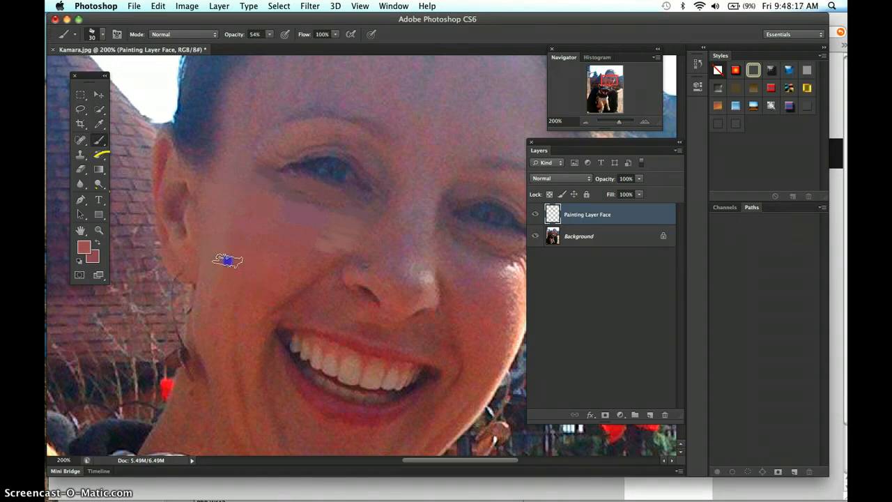
mouse_move(262, 282)
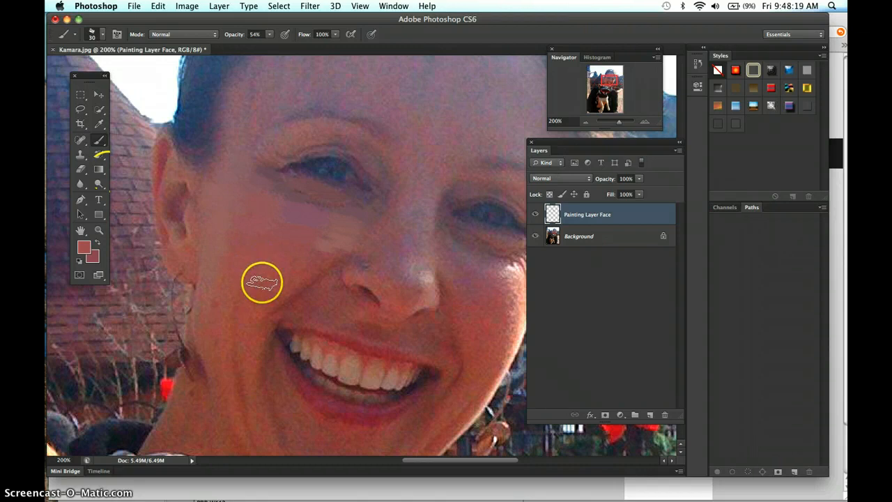
left_click(263, 279)
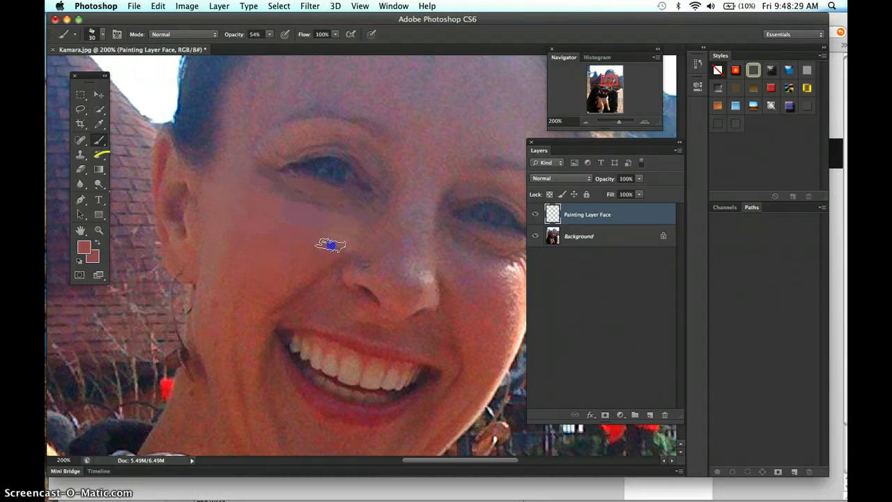
mouse_move(230, 292)
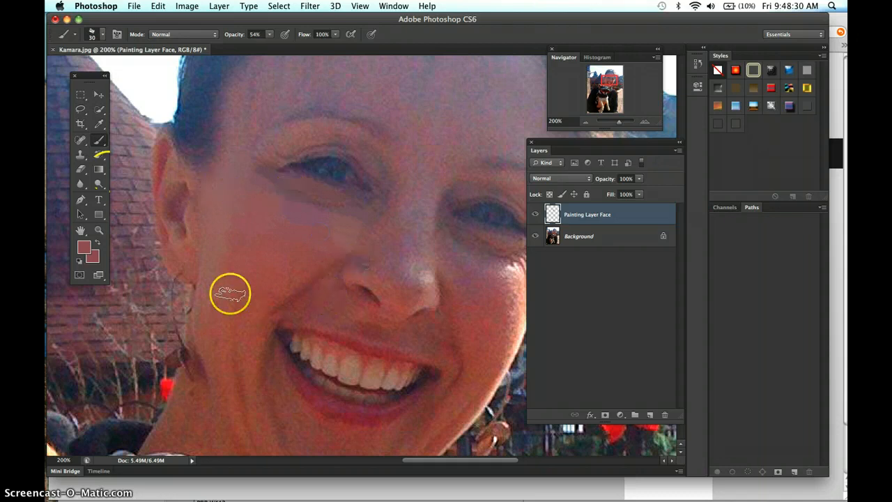
mouse_move(352, 267)
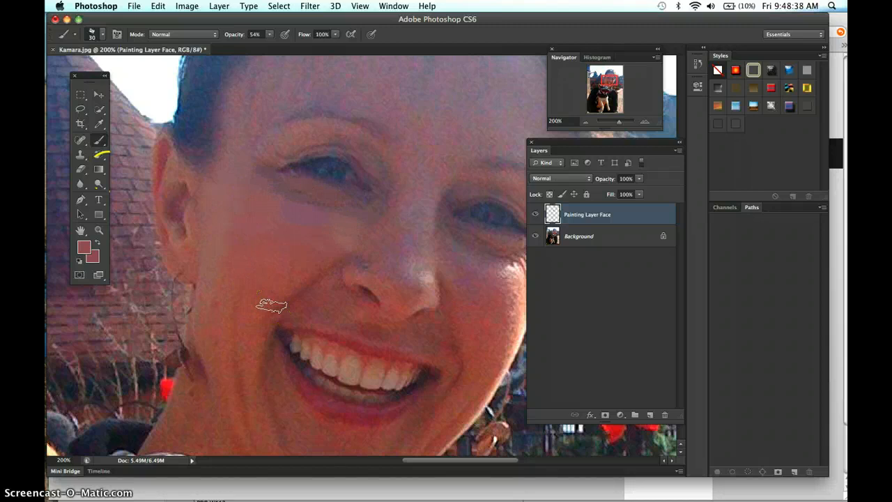
mouse_move(477, 237)
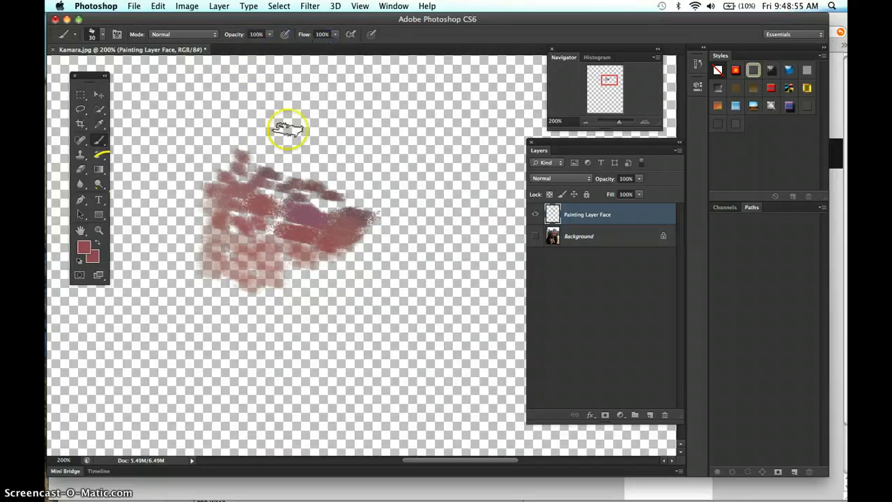
left_click_drag(287, 129, 254, 223)
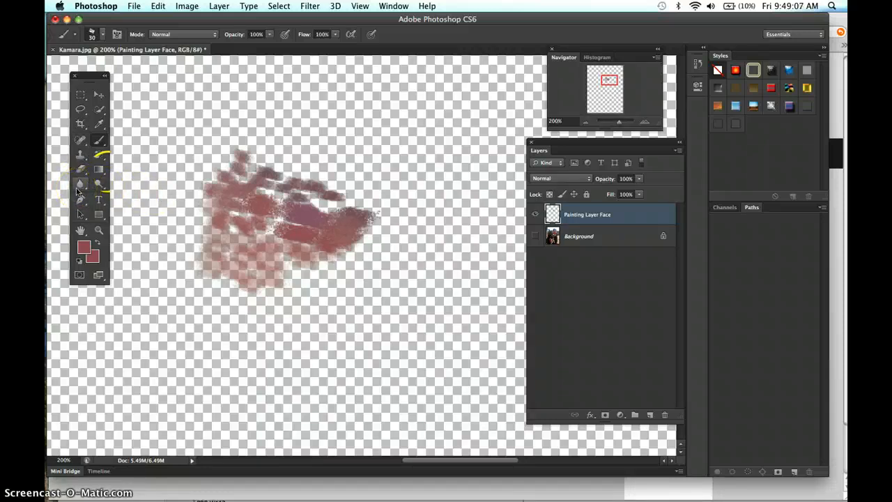
mouse_move(81, 184)
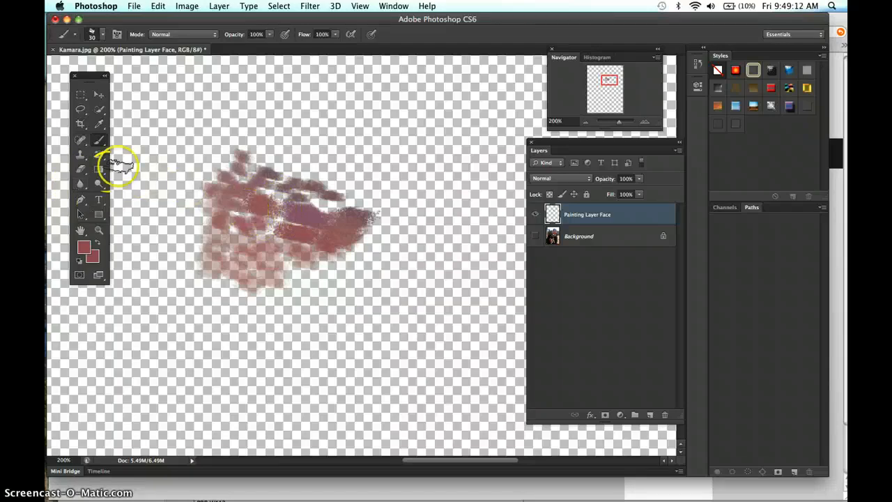
- Activate the Blur tool and reveal the Blur/Sharpen/Smudge flyout
left_click(80, 183)
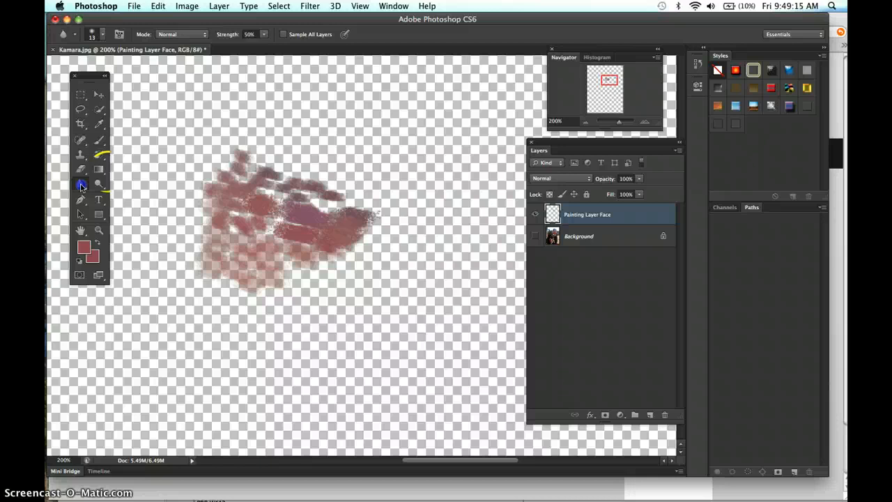
left_click(80, 184)
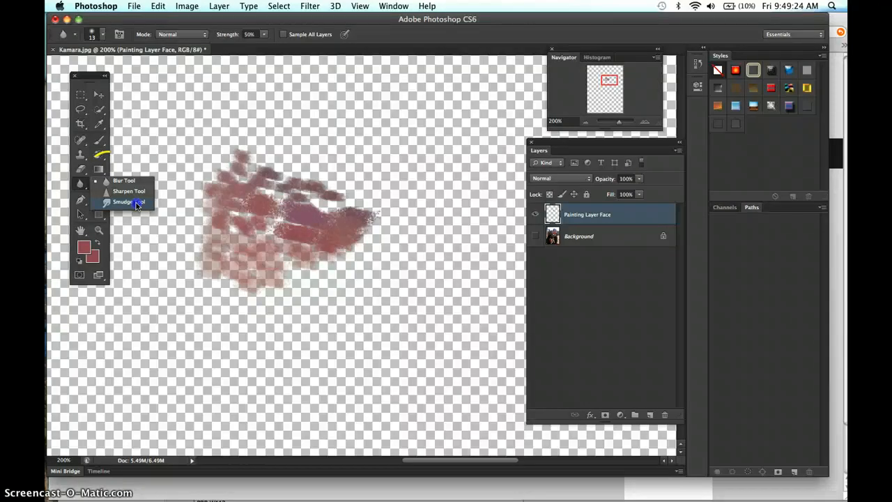
- Smudge the middle of the skin-tone paint patch with a resized brush at full strength
left_click(123, 202)
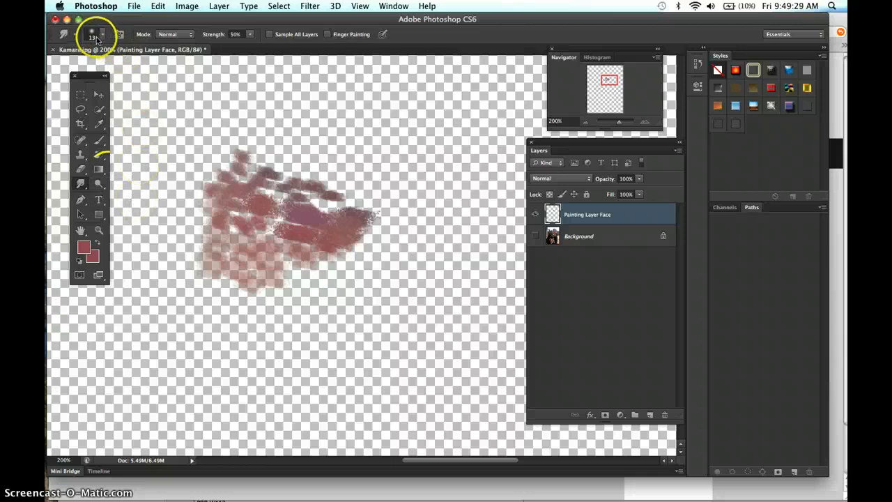
left_click(101, 34)
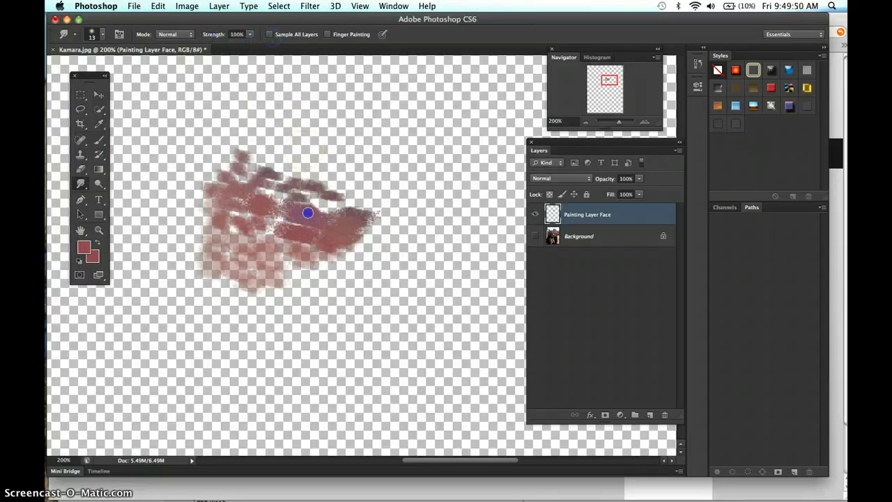
left_click_drag(308, 212, 307, 112)
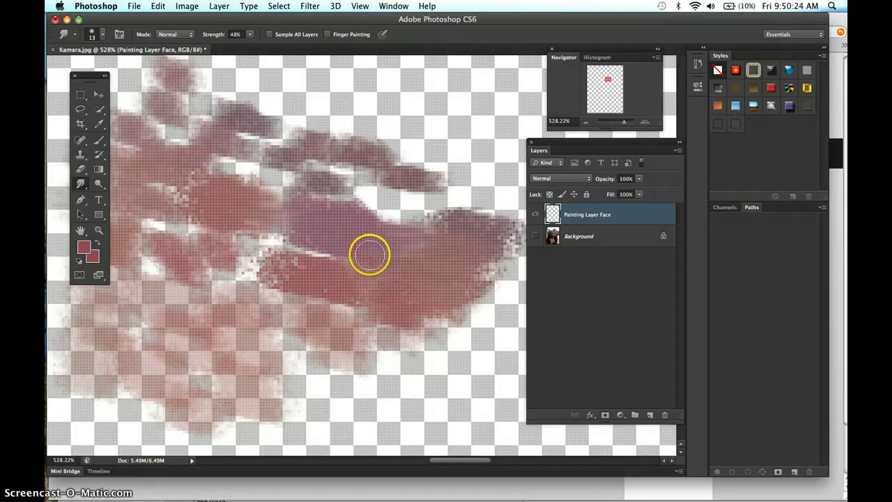
- Smudge the cheek paint strokes at 48% strength into one smooth patch
left_click_drag(369, 255, 293, 251)
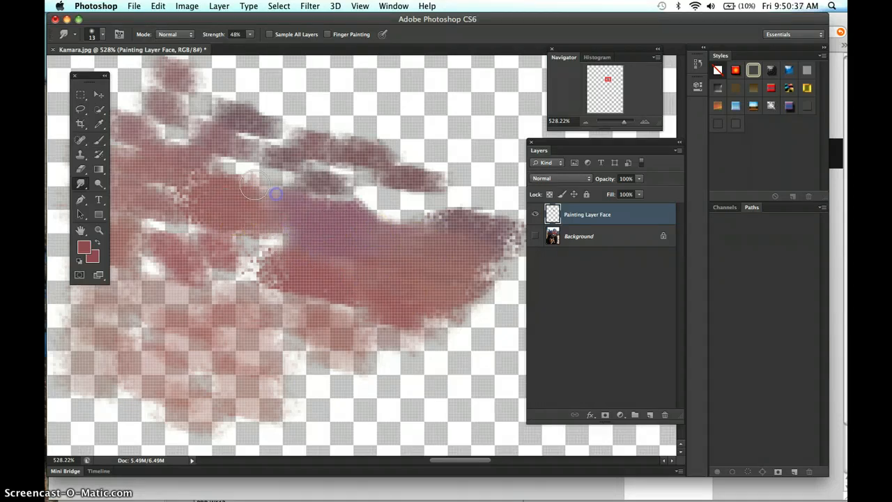
left_click_drag(265, 188, 205, 210)
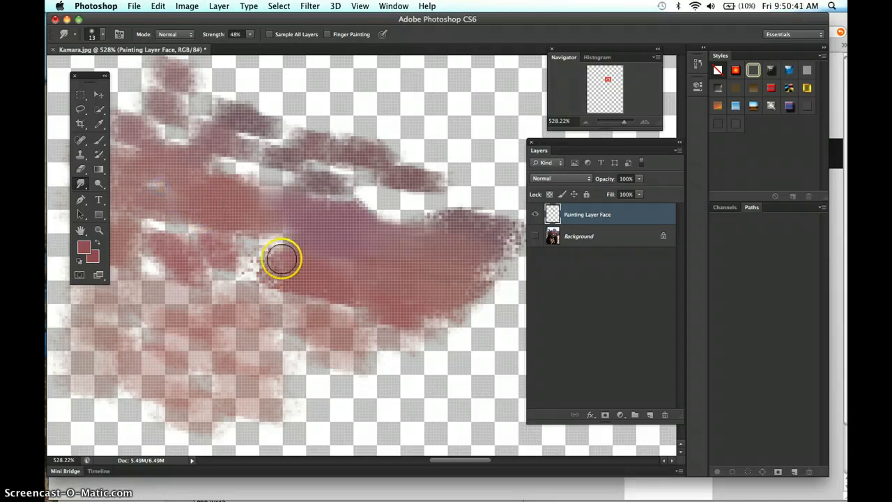
left_click_drag(283, 260, 374, 105)
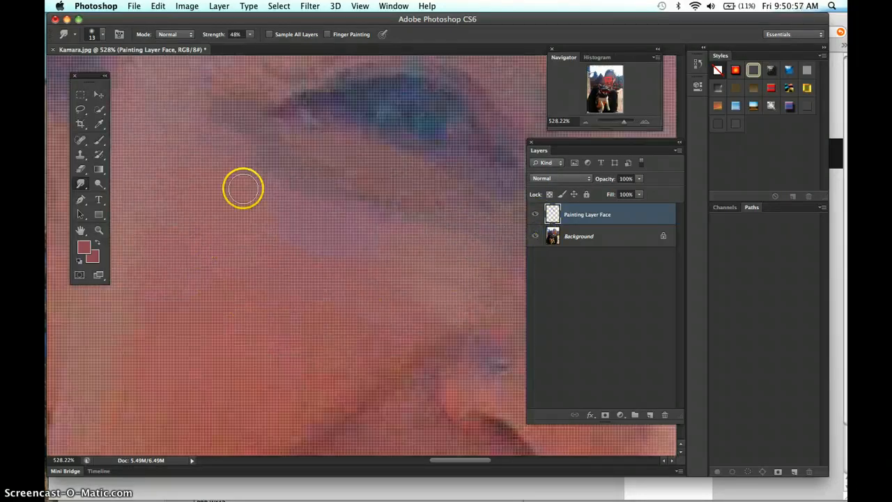
mouse_move(460, 310)
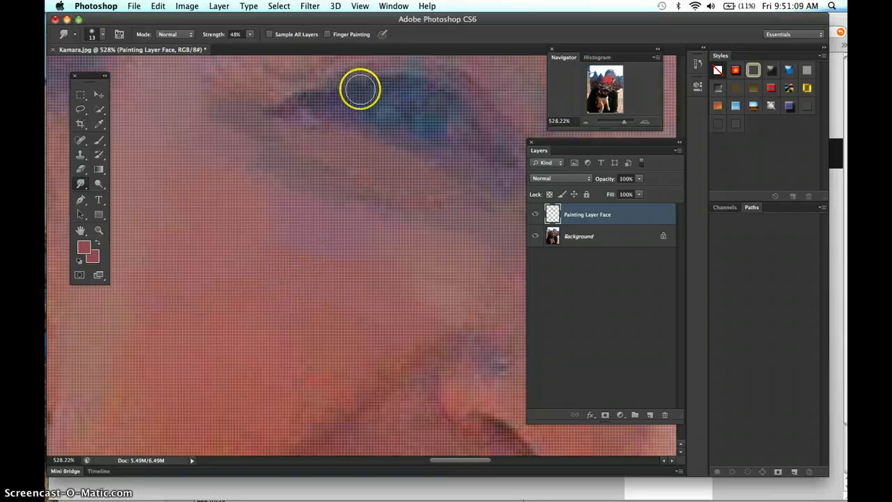
- Bring up the View menu over the smudged face paint
left_click(360, 5)
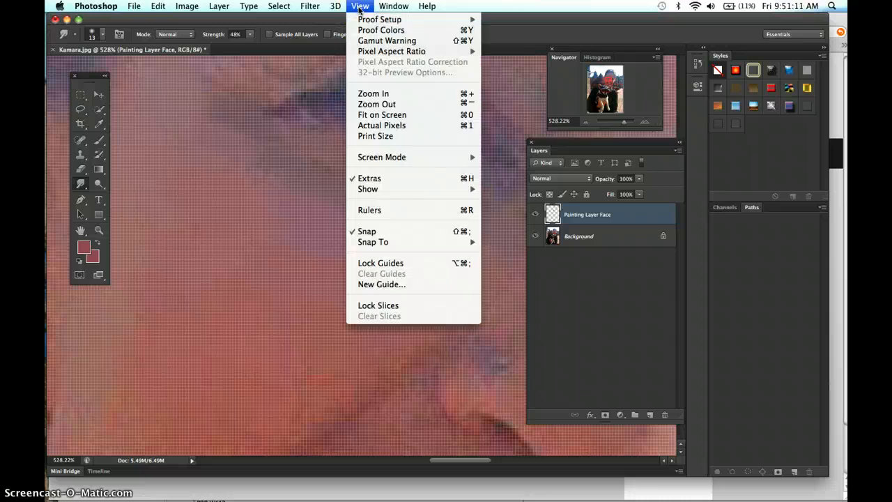
mouse_move(388, 200)
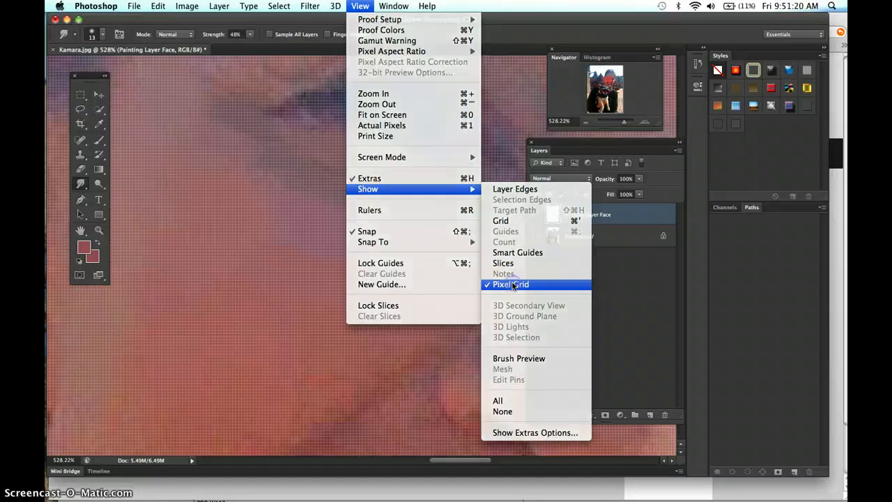
- Turn off the pixel grid and make the Background photo layer active
left_click(510, 283)
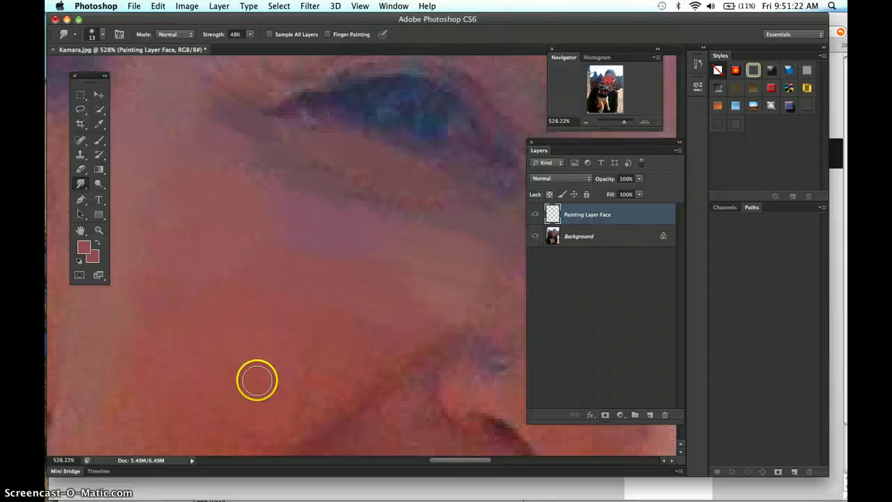
mouse_move(322, 250)
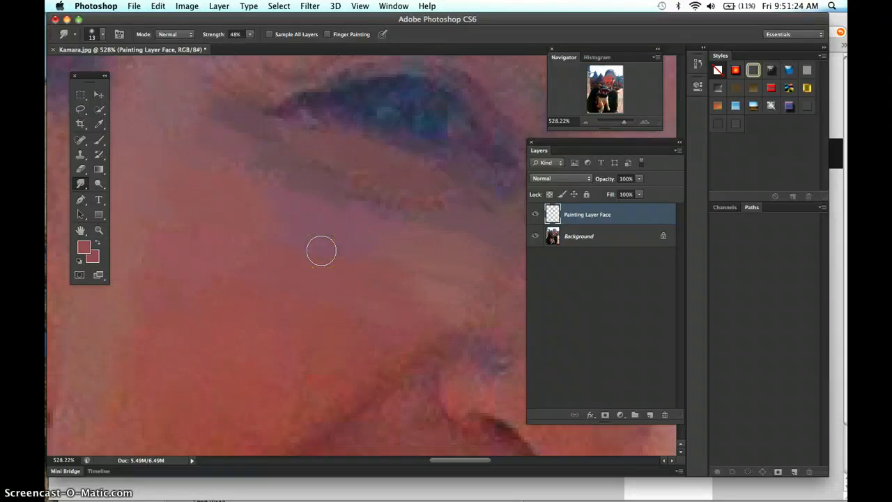
mouse_move(322, 250)
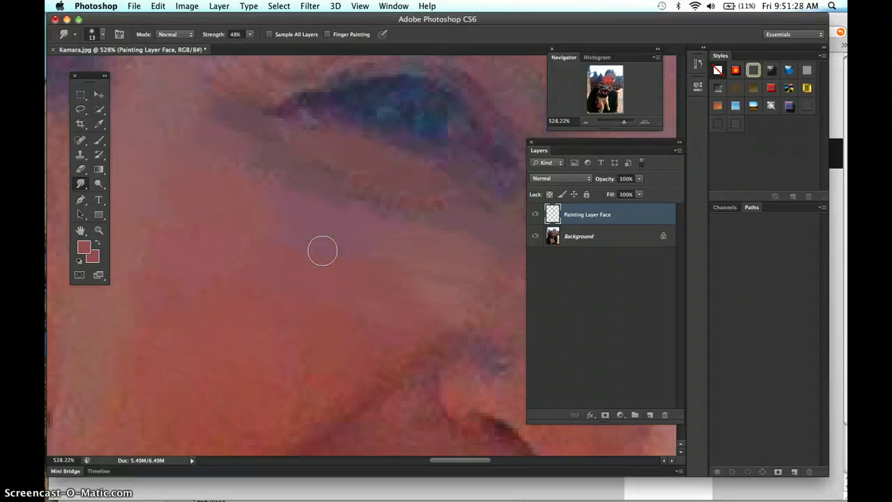
mouse_move(371, 82)
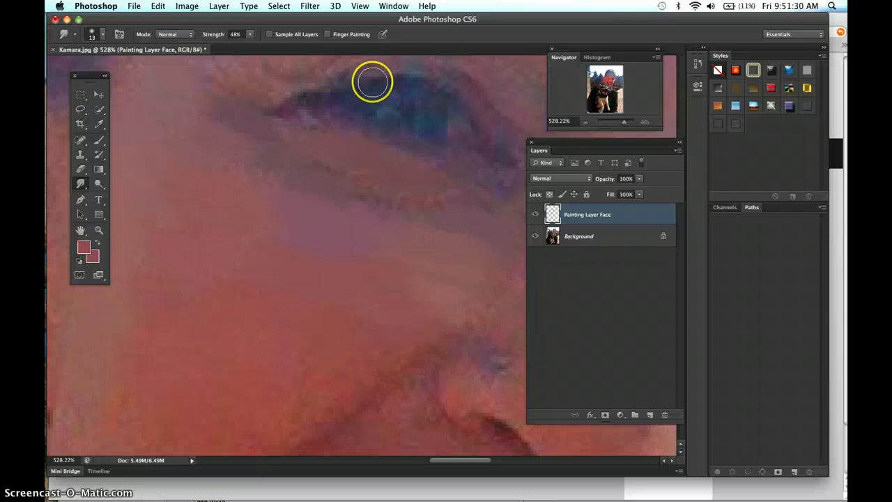
mouse_move(384, 165)
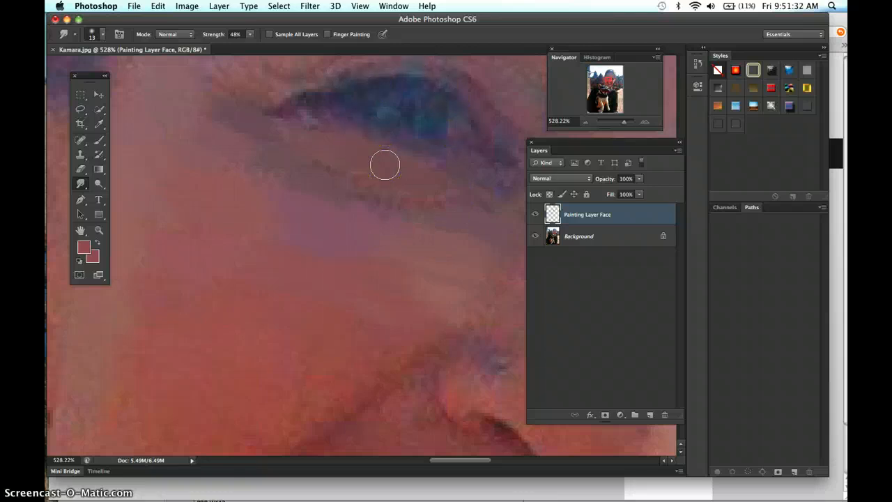
left_click(579, 236)
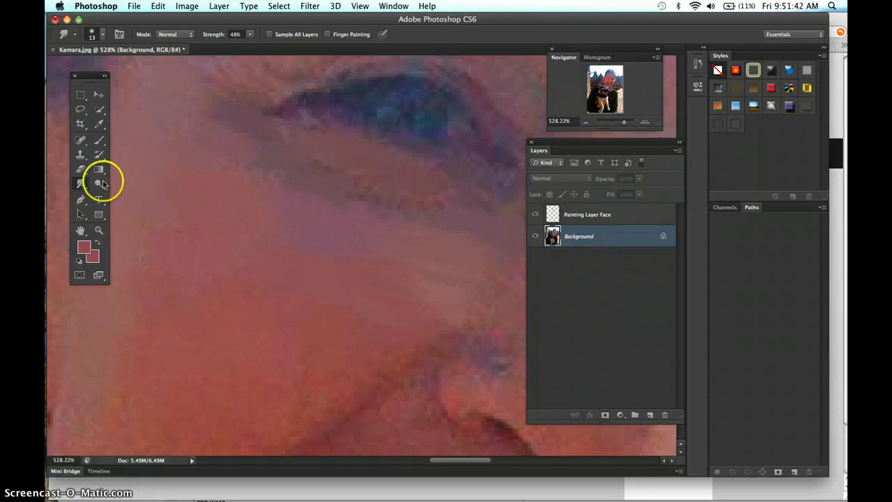
- Choose the Sponge tool from the toning group and set its mode to Saturate
left_click(99, 183)
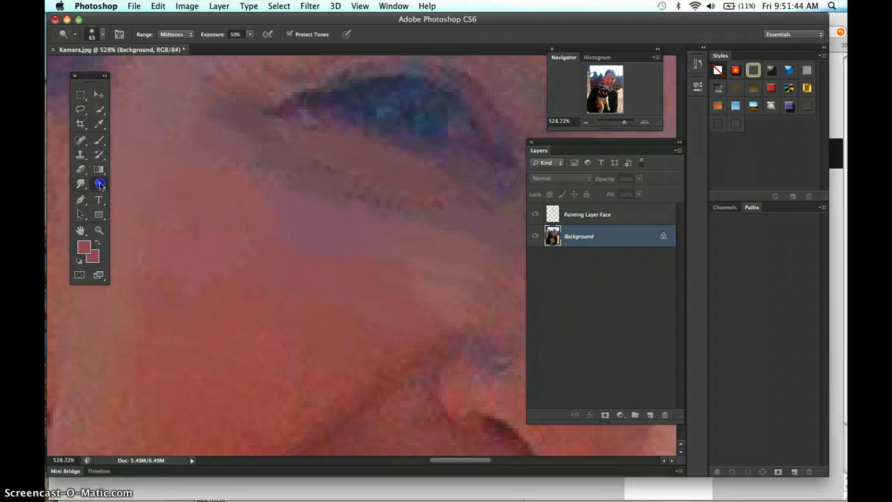
left_click(81, 183)
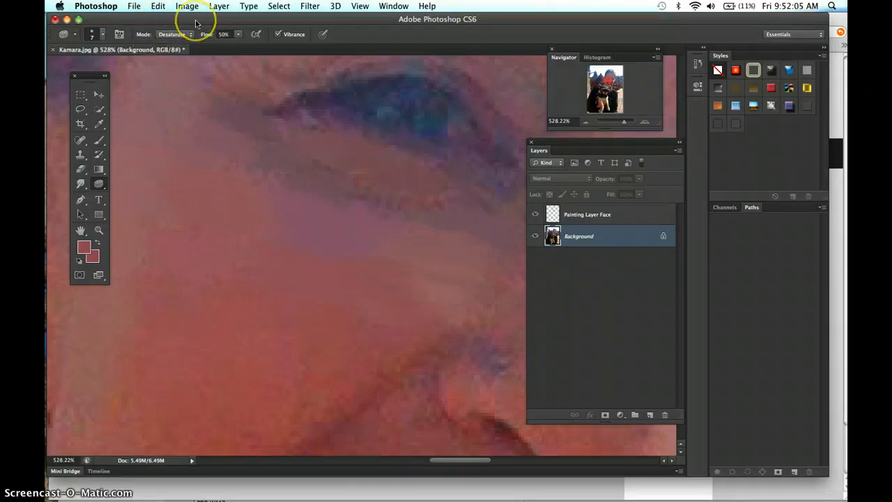
left_click(172, 33)
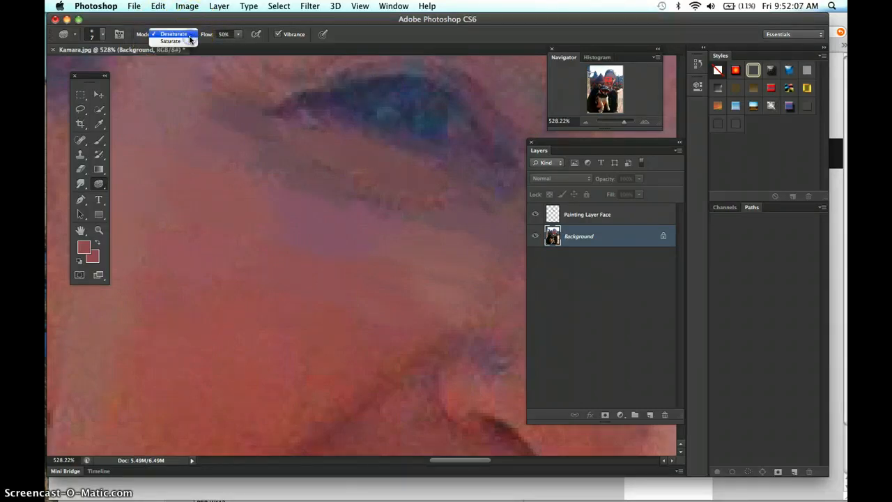
mouse_move(171, 40)
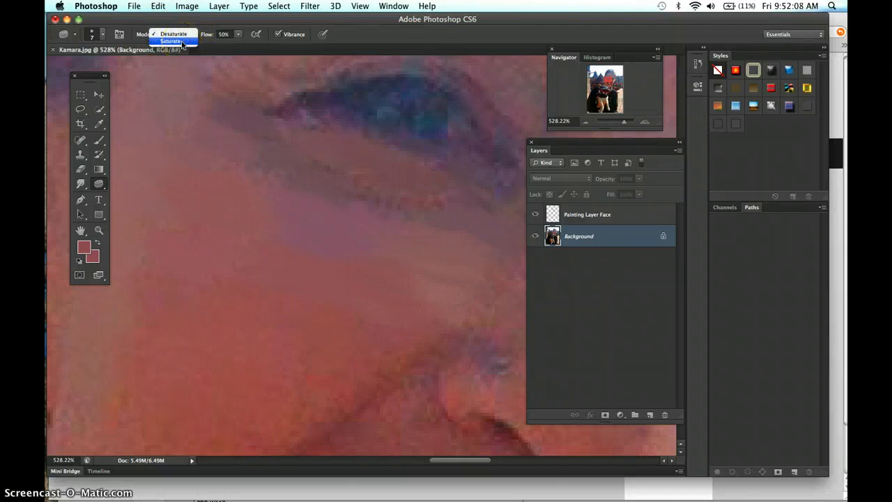
left_click(171, 41)
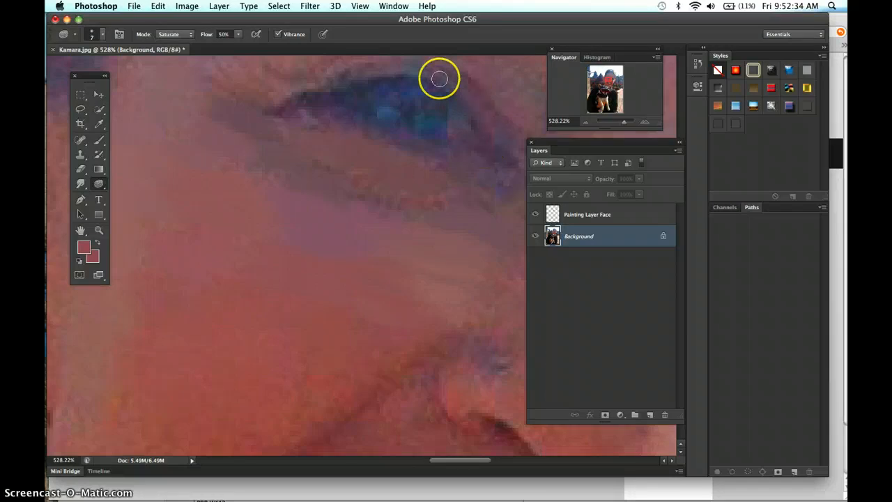
mouse_move(411, 162)
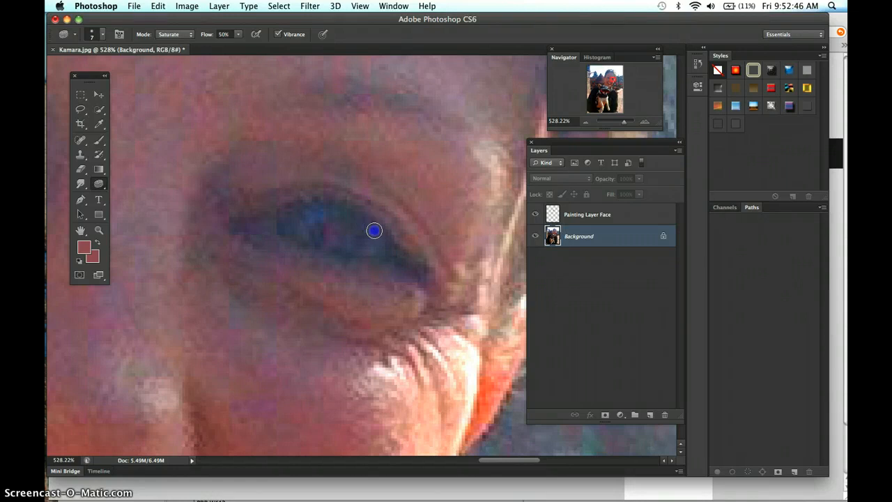
mouse_move(353, 250)
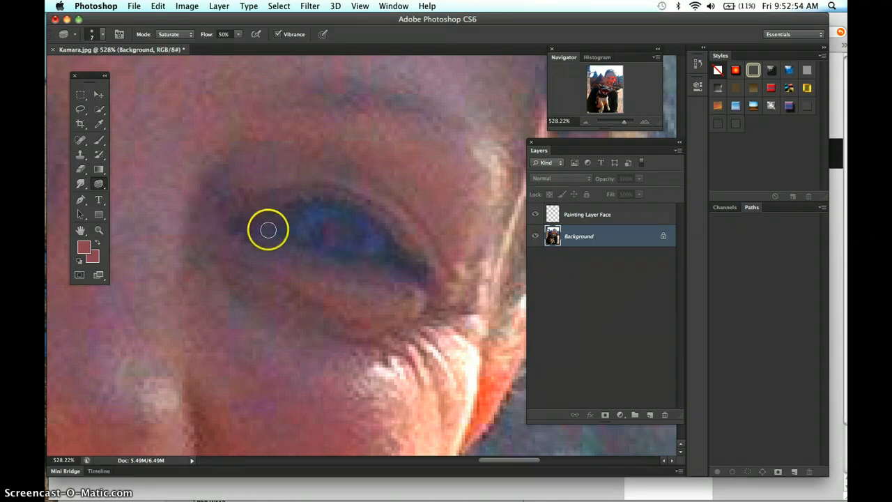
mouse_move(269, 208)
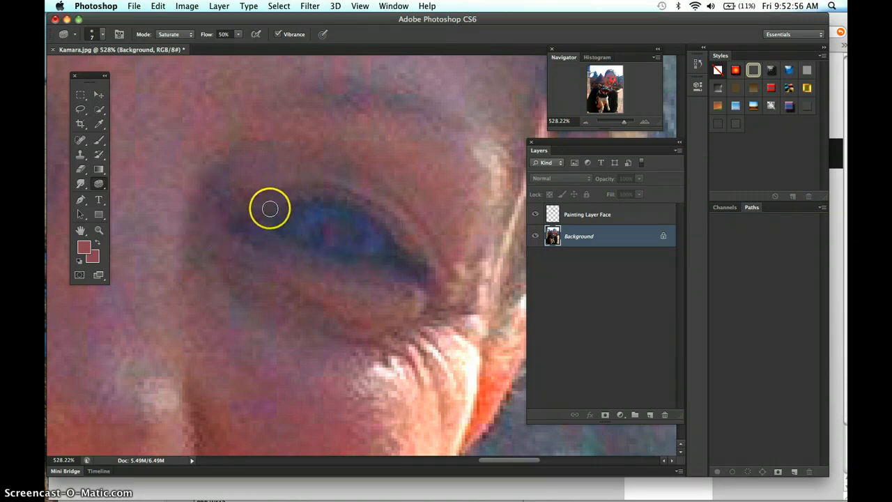
mouse_move(226, 209)
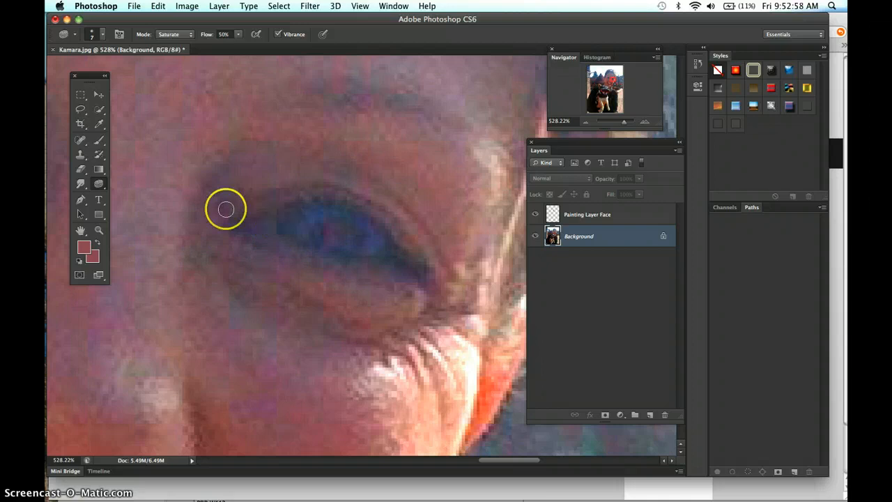
- Return to the Smudge tool after saturating the blue eyes
left_click(81, 184)
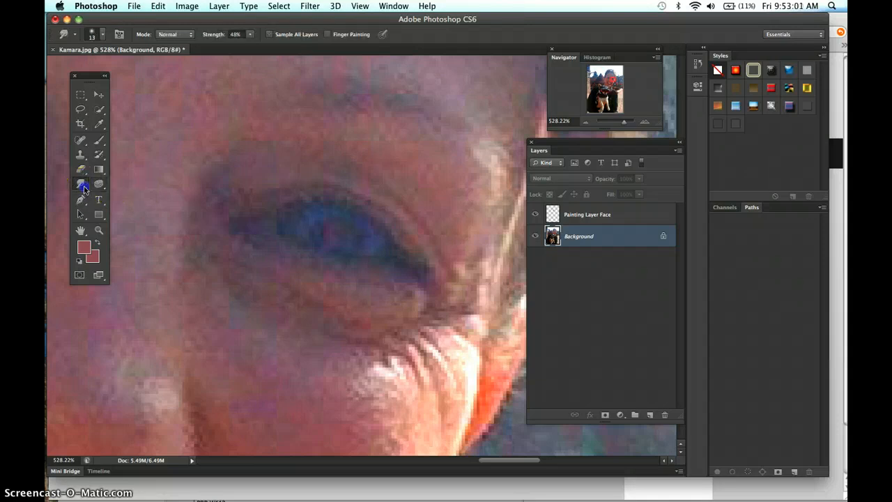
- Switch back to the Saturate sponge and reveal the dodge, burn and sponge variants
left_click(81, 184)
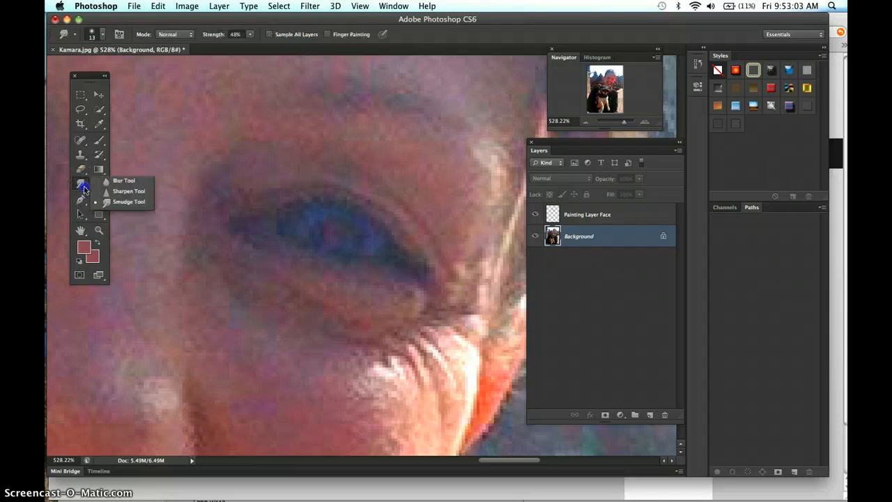
left_click(81, 184)
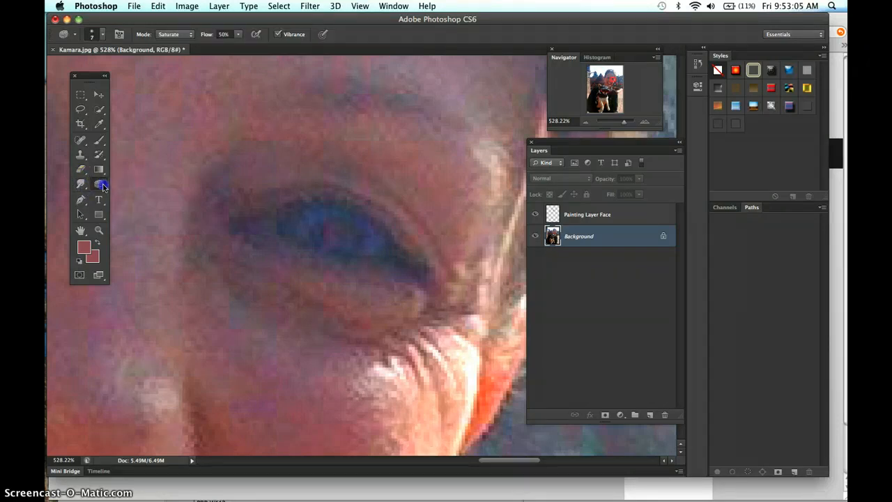
left_click(99, 184)
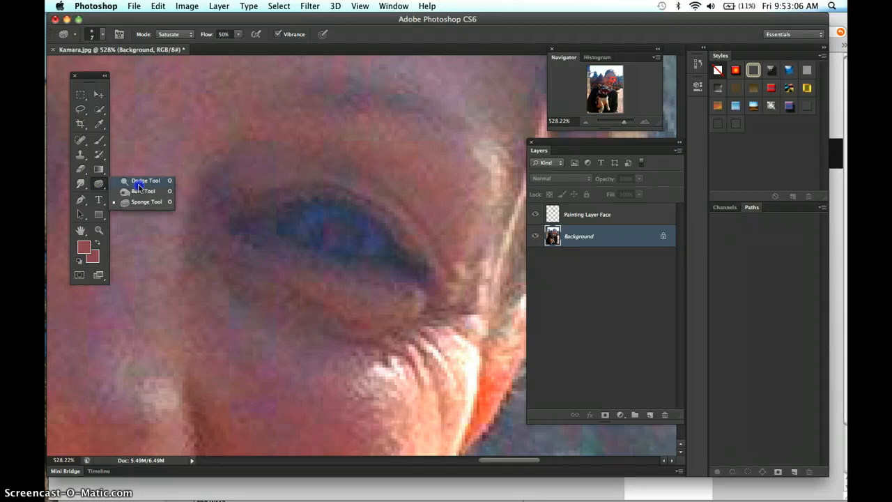